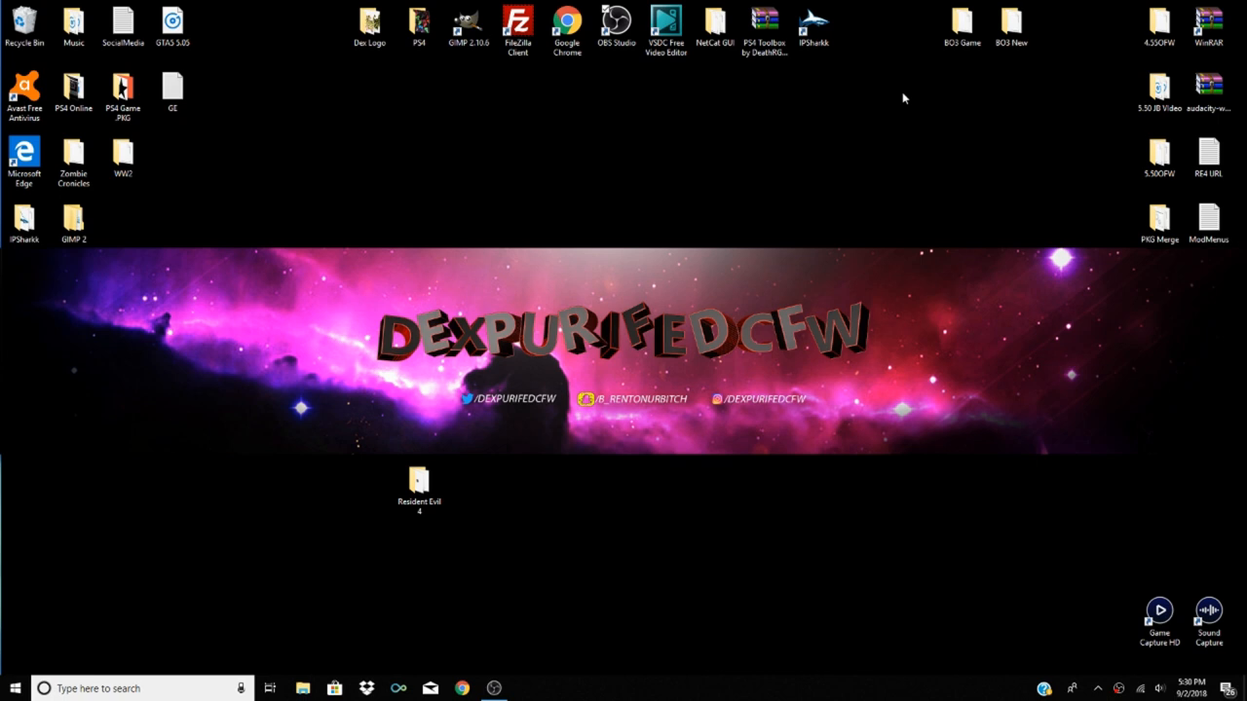
Open the Resident Evil 4 desktop folder and select its first archive part, part01
{"action": "left_click", "coordinate": [418, 484]}
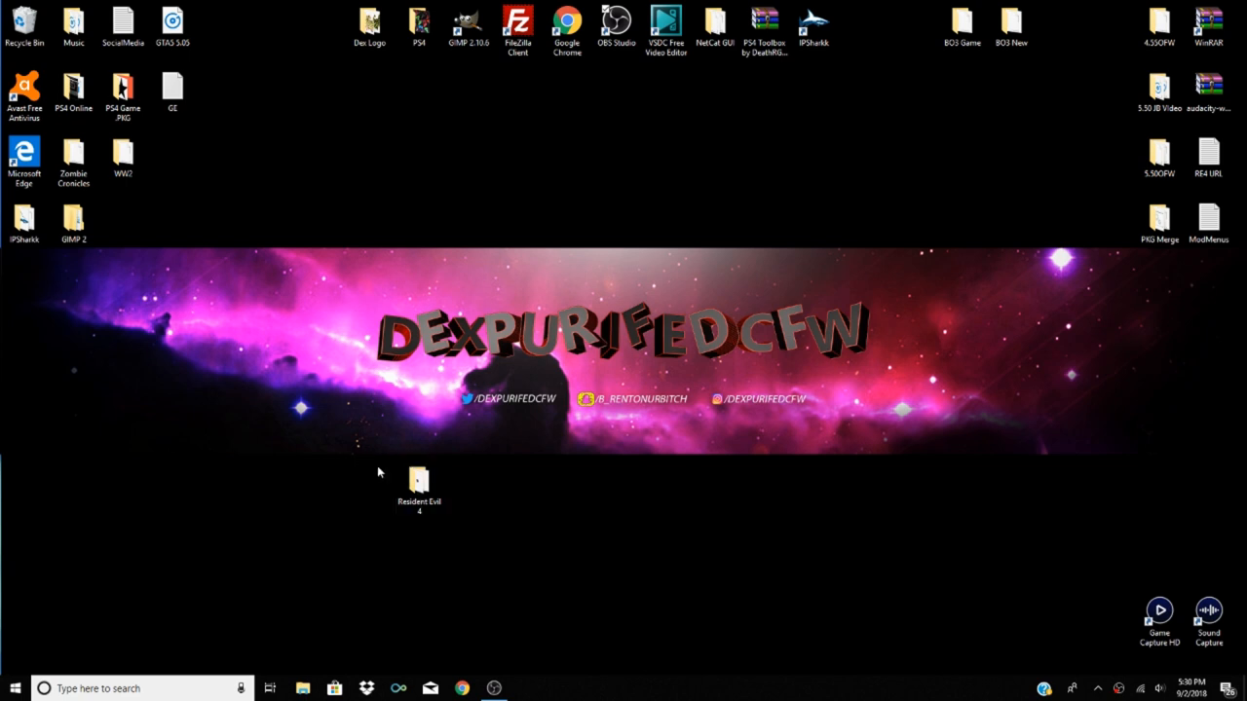
{"action": "left_click", "coordinate": [419, 487]}
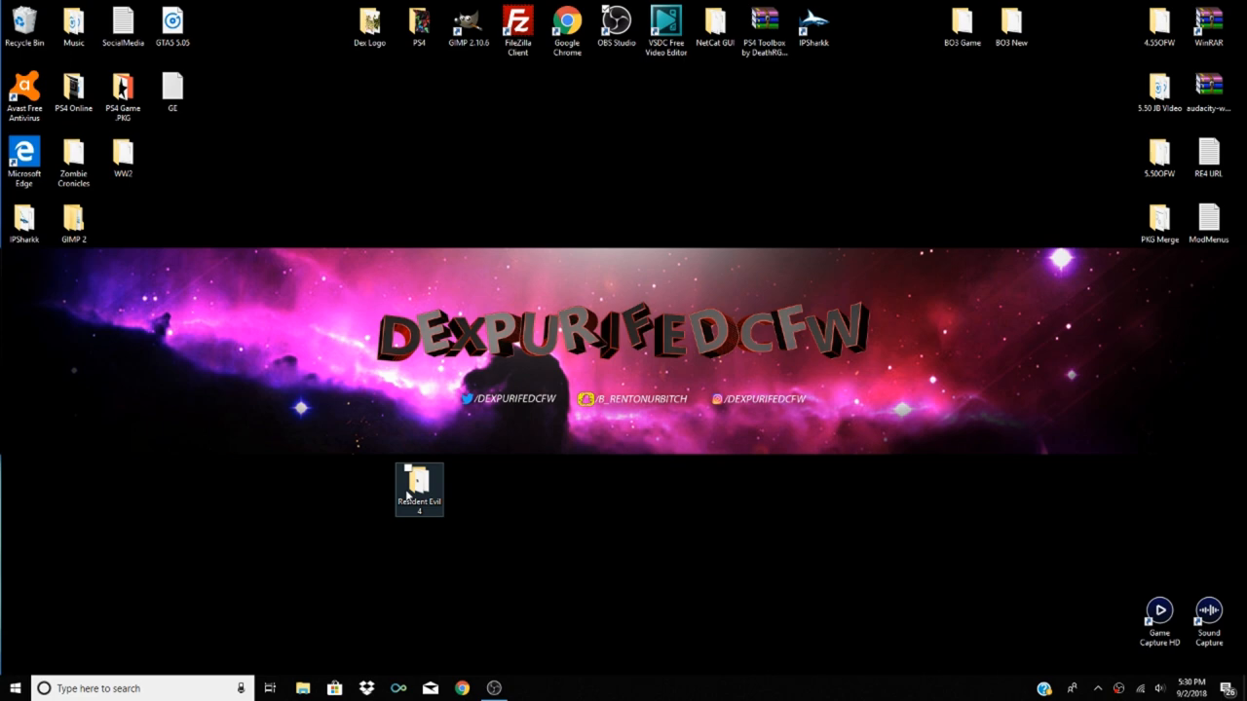
{"action": "double_click", "coordinate": [419, 487]}
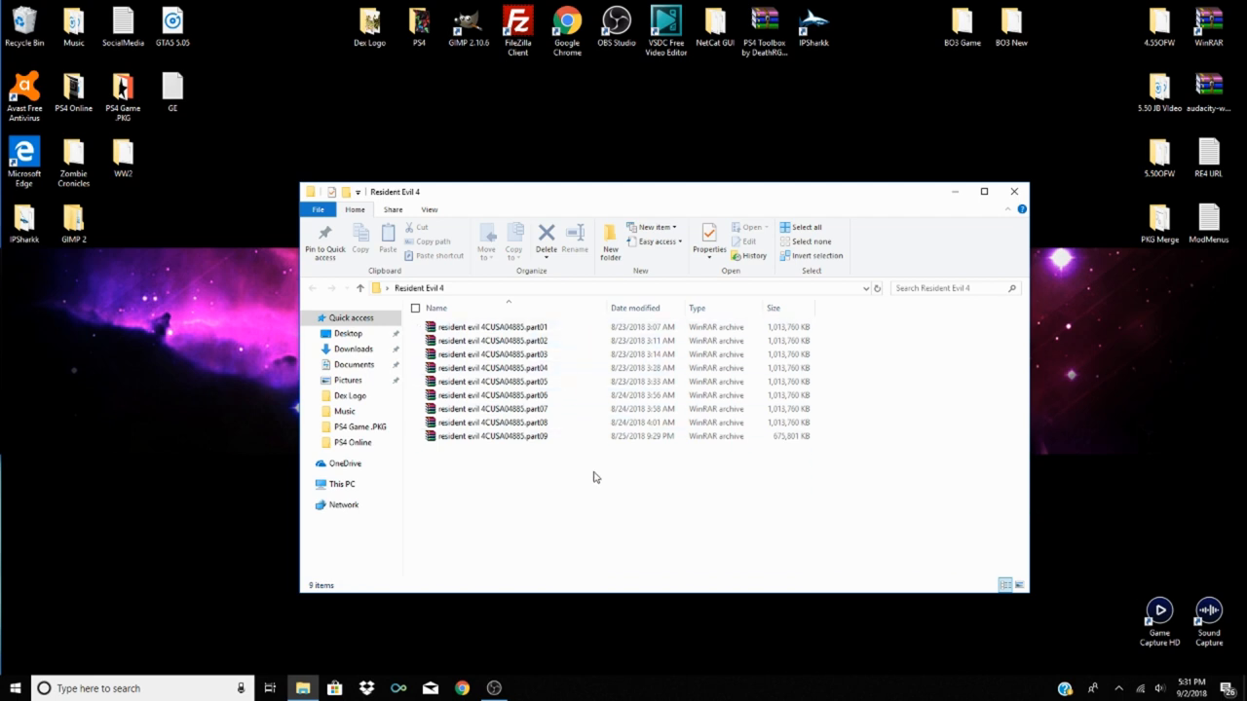
{"action": "mouse_move", "coordinate": [596, 486]}
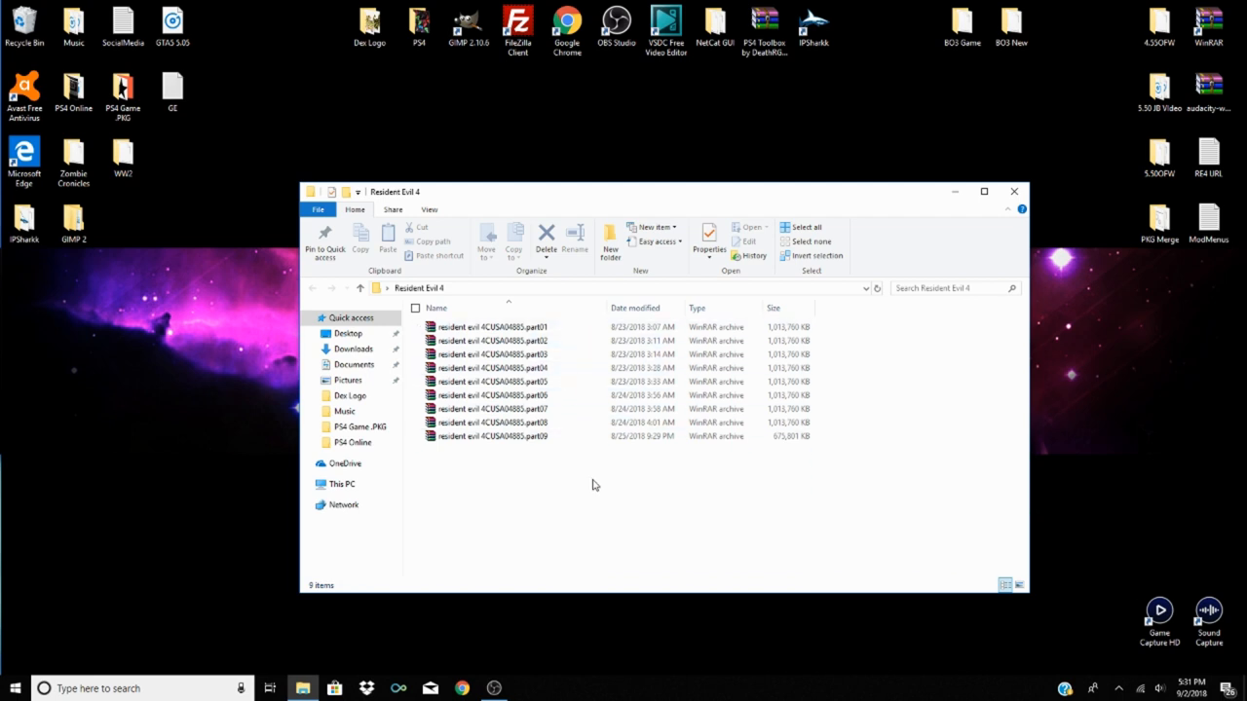
{"action": "mouse_move", "coordinate": [580, 486]}
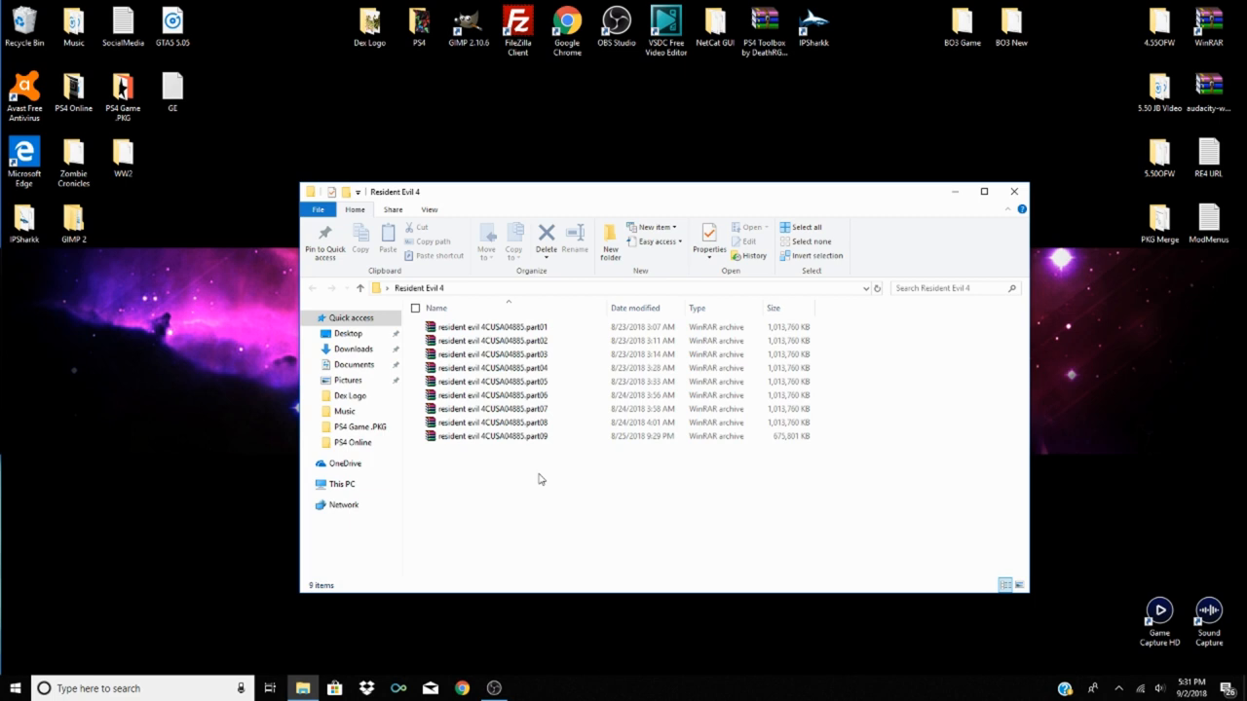
{"action": "left_click", "coordinate": [492, 326]}
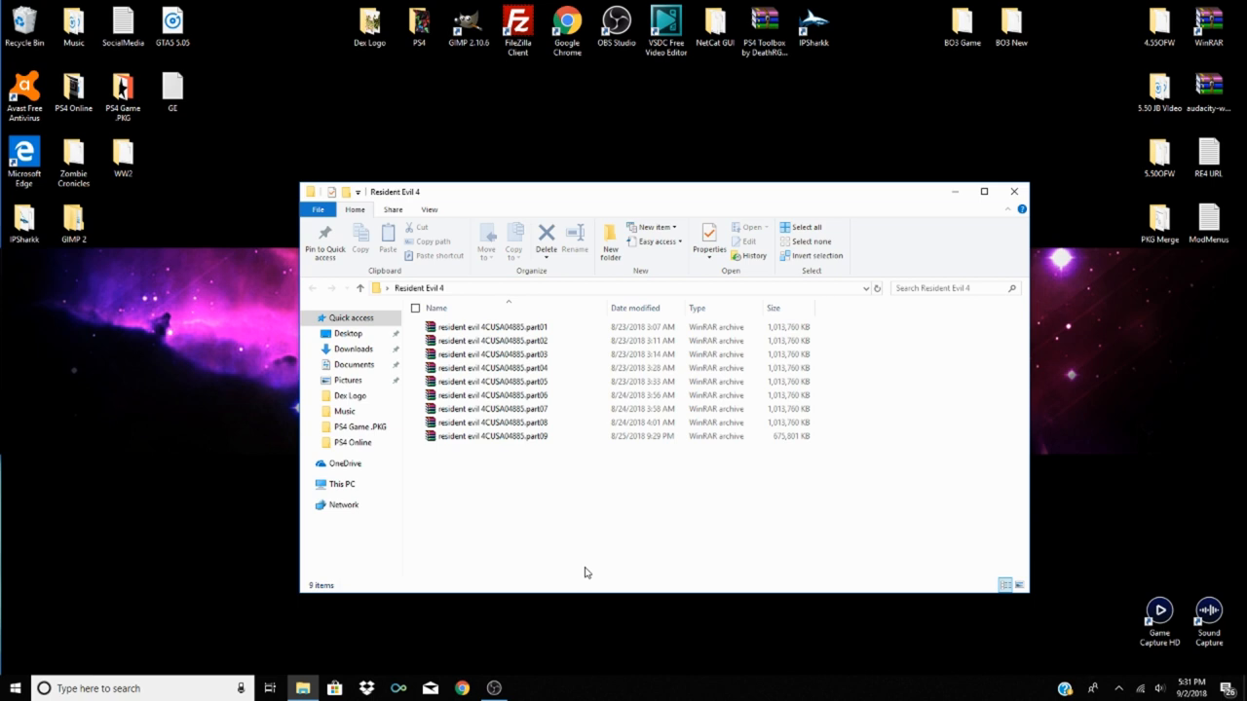
{"action": "left_click", "coordinate": [492, 328]}
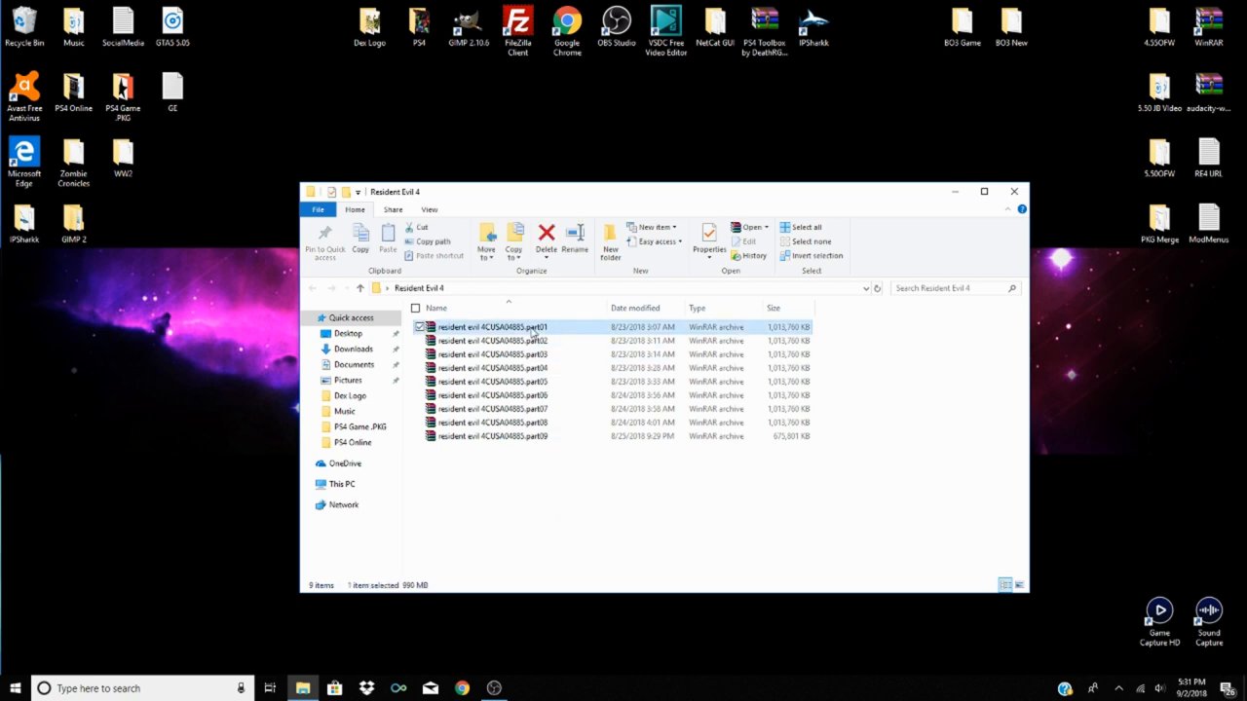
{"action": "left_click", "coordinate": [492, 435]}
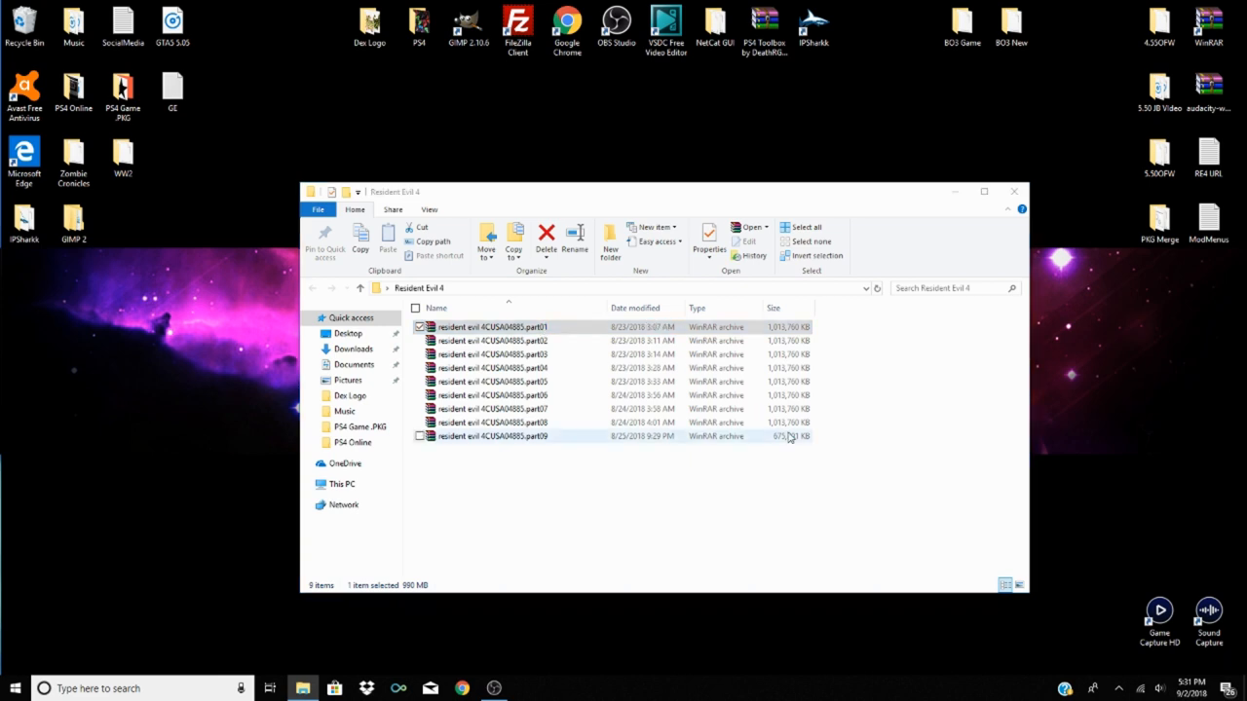
{"action": "double_click", "coordinate": [492, 326]}
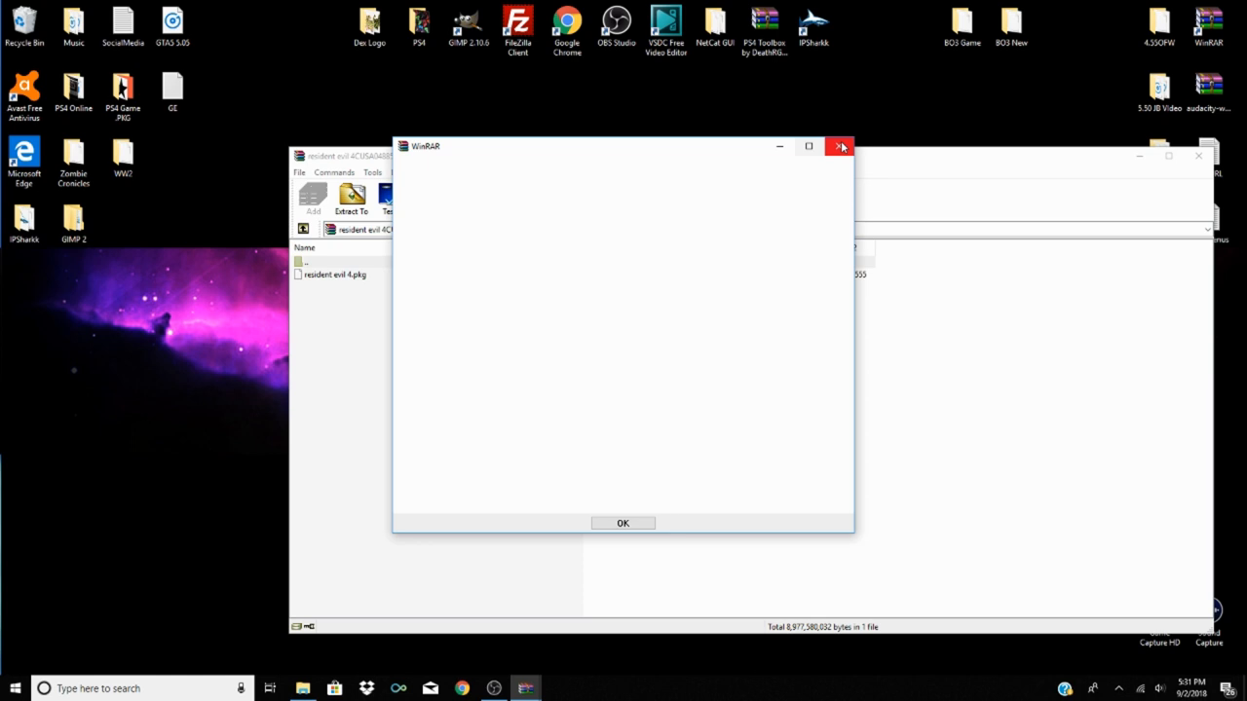
{"action": "left_click", "coordinate": [623, 523]}
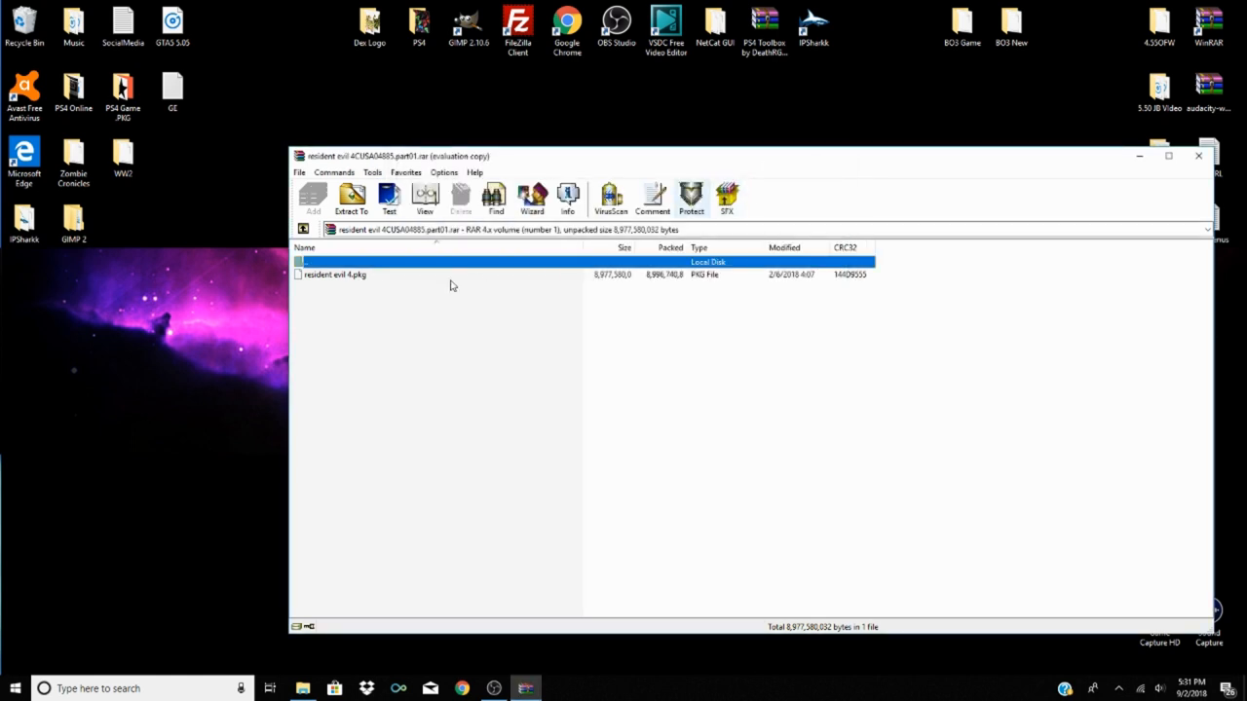
{"action": "mouse_move", "coordinate": [357, 283]}
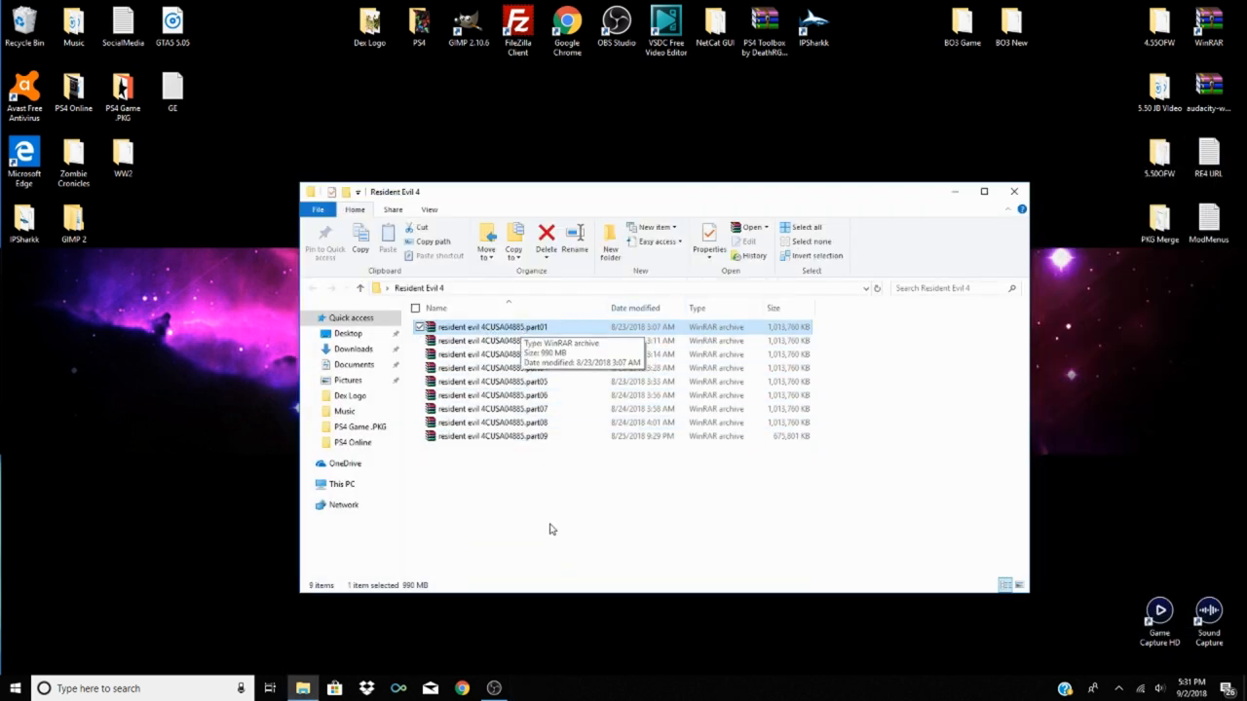
{"action": "mouse_move", "coordinate": [536, 541]}
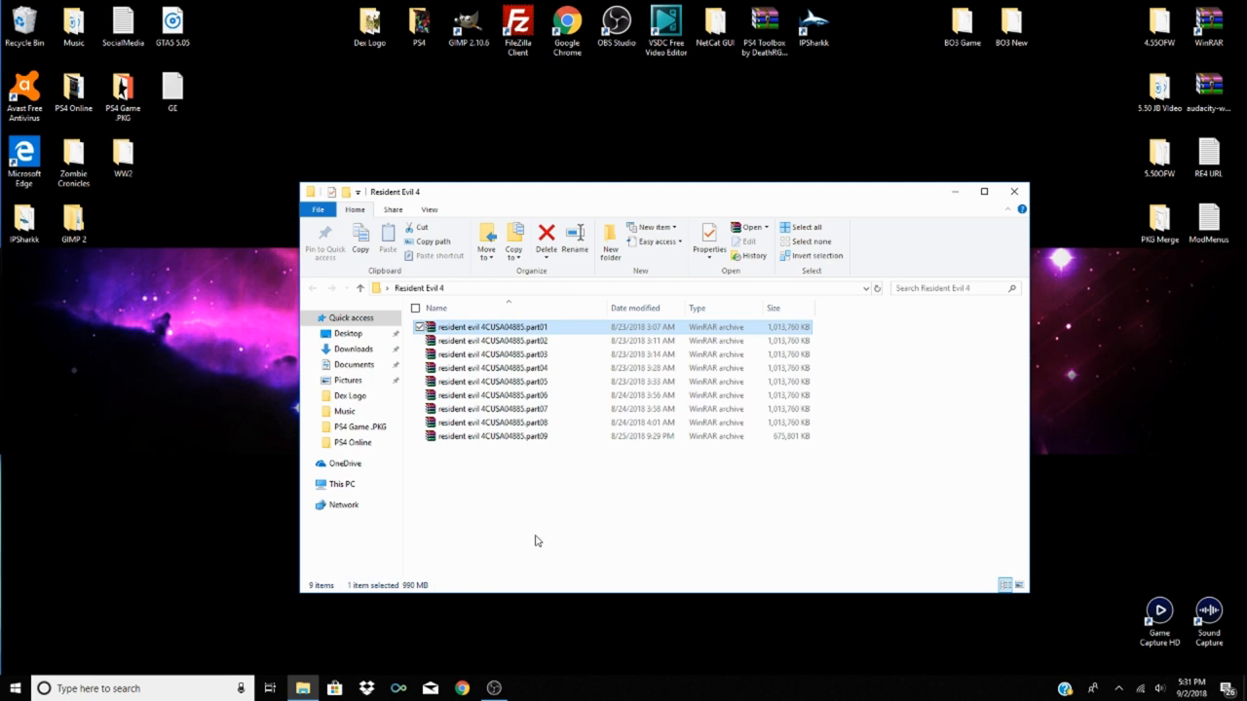
{"action": "mouse_move", "coordinate": [543, 537]}
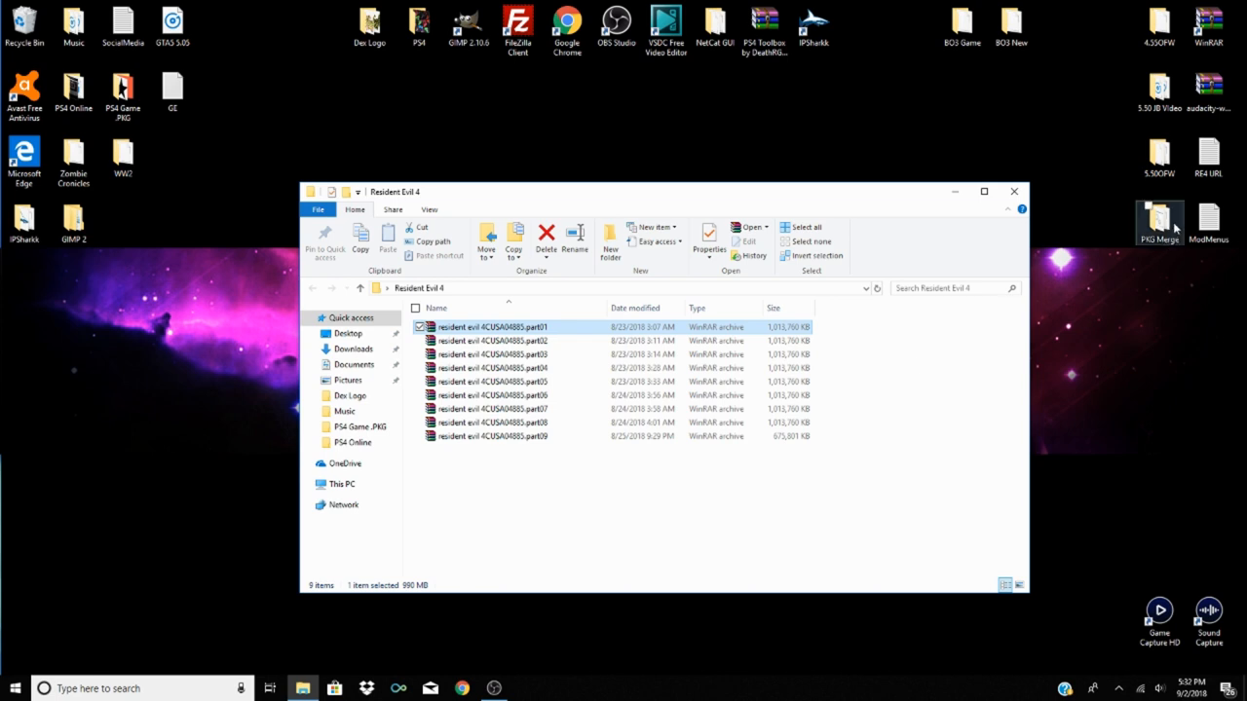
{"action": "mouse_move", "coordinate": [1169, 234]}
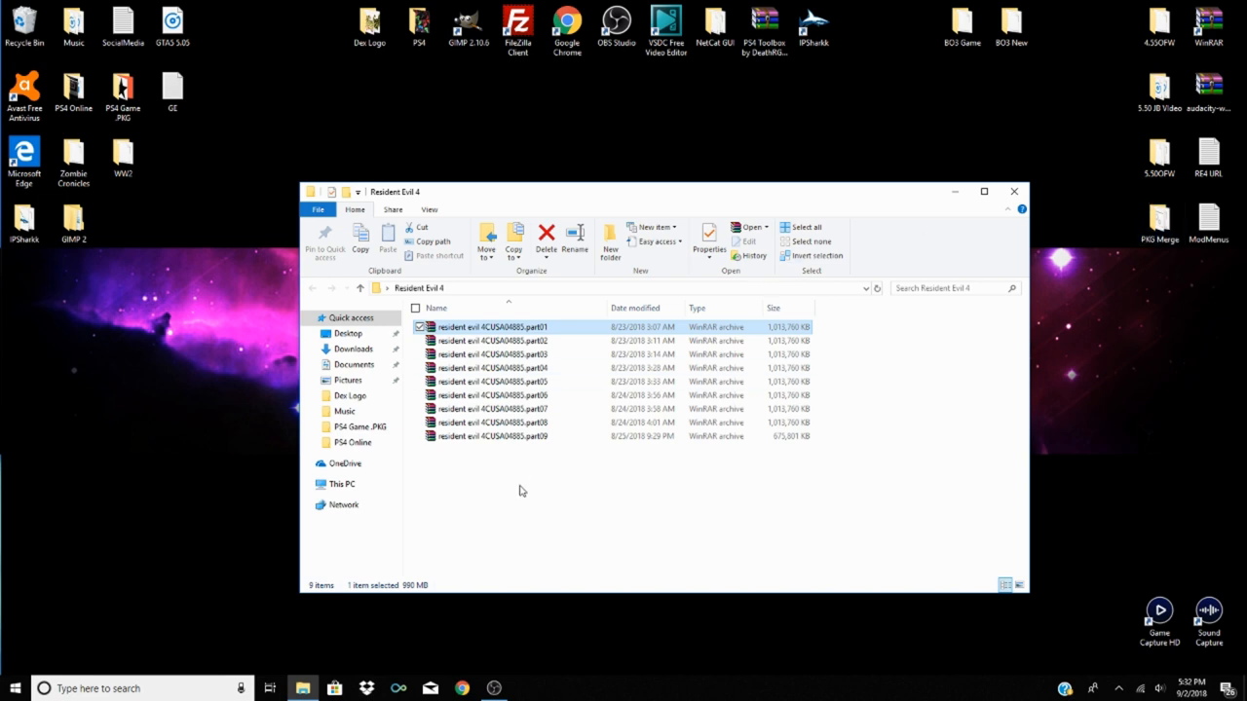
Close the Resident Evil 4 File Explorer window
{"action": "left_click", "coordinate": [1015, 191]}
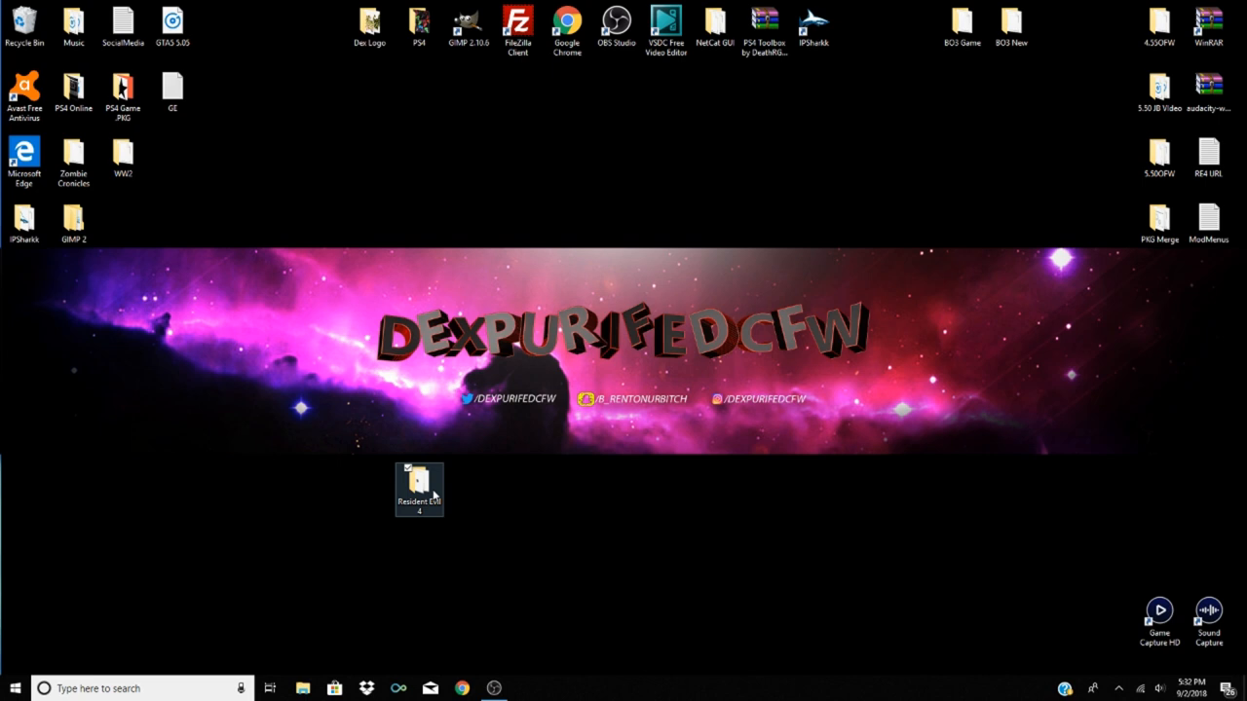
{"action": "mouse_move", "coordinate": [433, 494]}
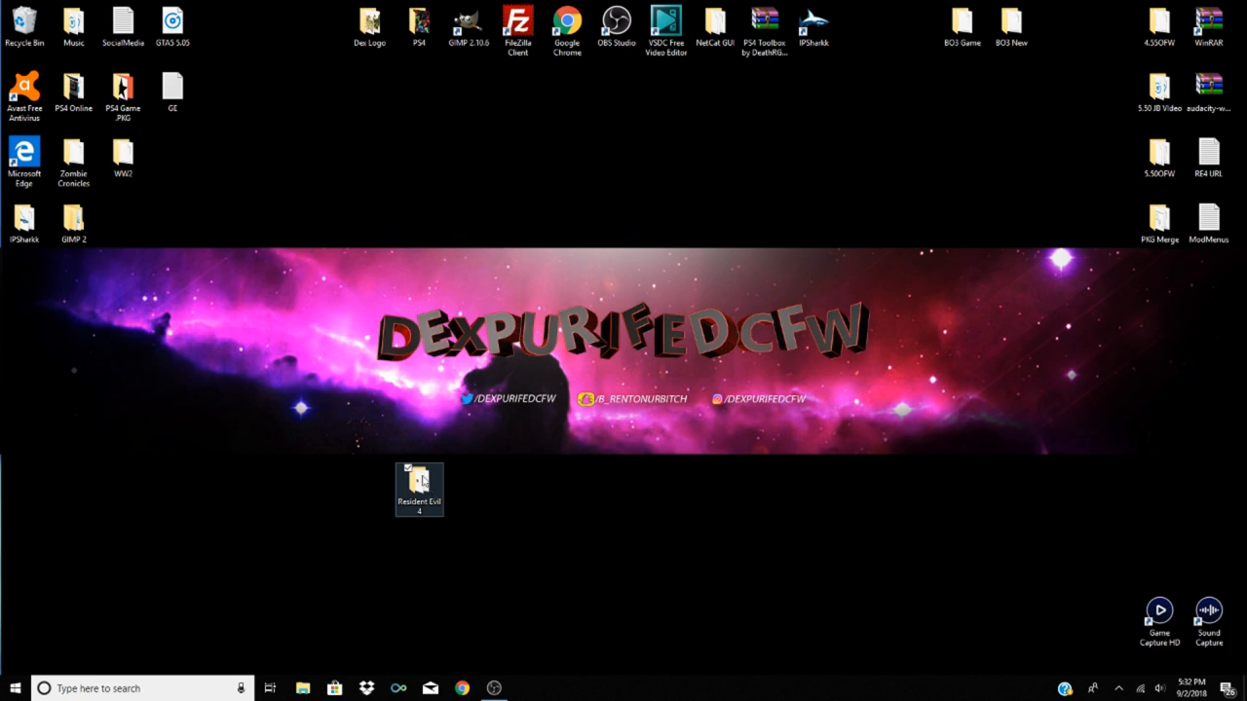
Reopen the Resident Evil 4 folder from the desktop
{"action": "double_click", "coordinate": [419, 477]}
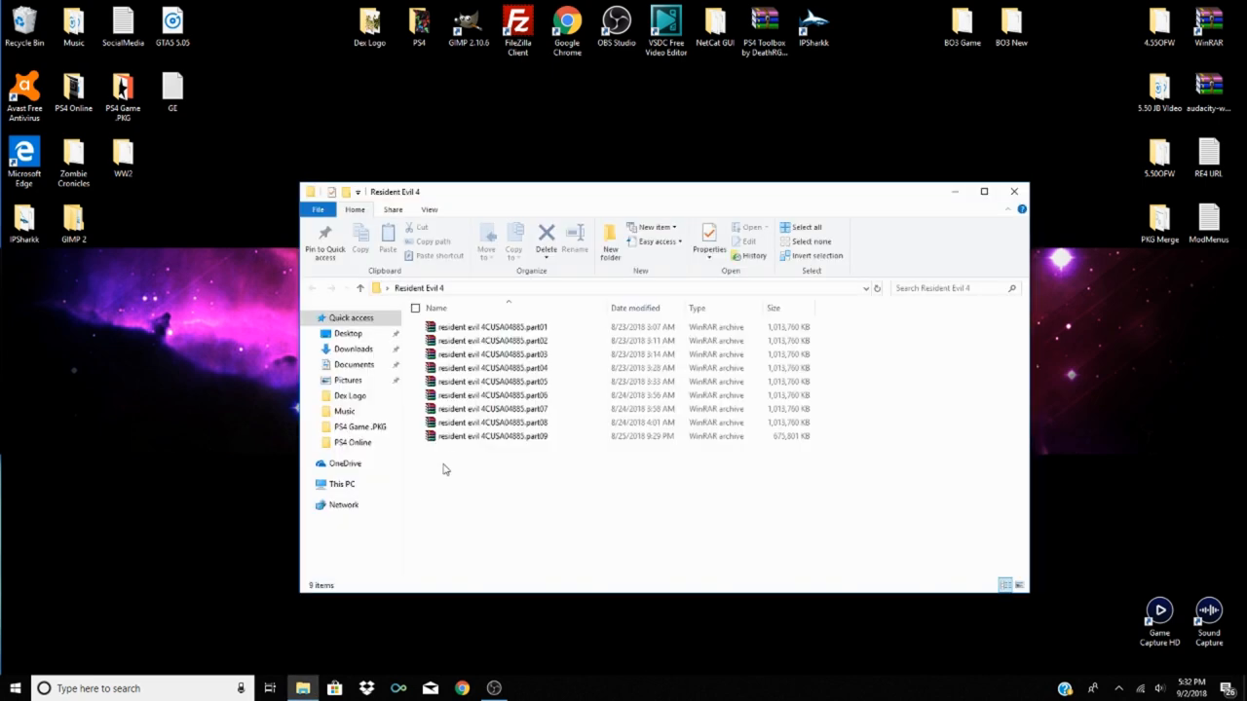
{"action": "mouse_move", "coordinate": [573, 449]}
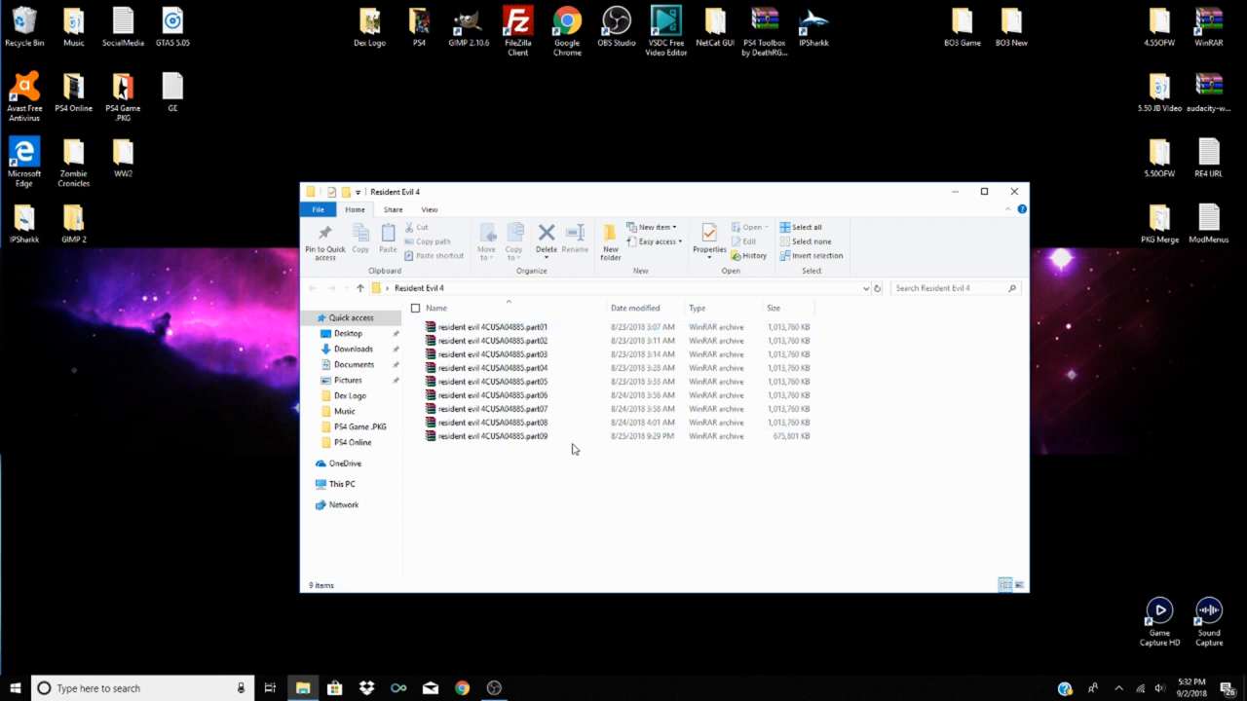
{"action": "mouse_move", "coordinate": [534, 340]}
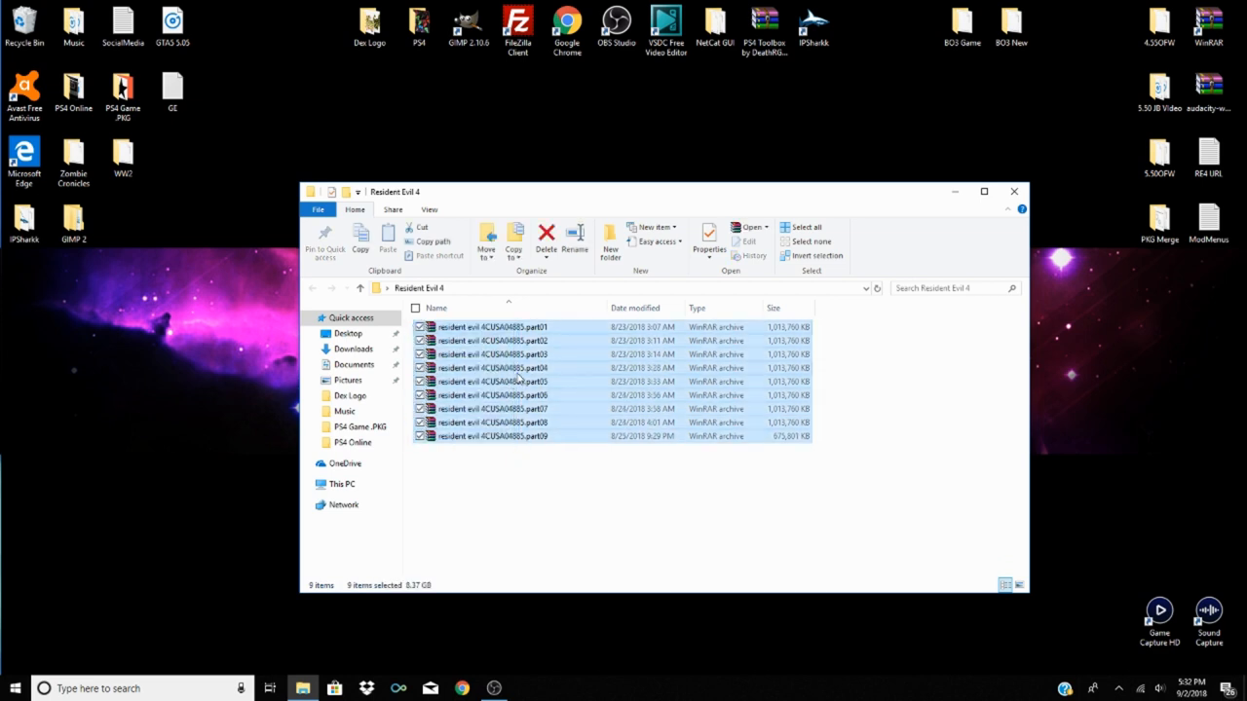
{"action": "mouse_move", "coordinate": [522, 378]}
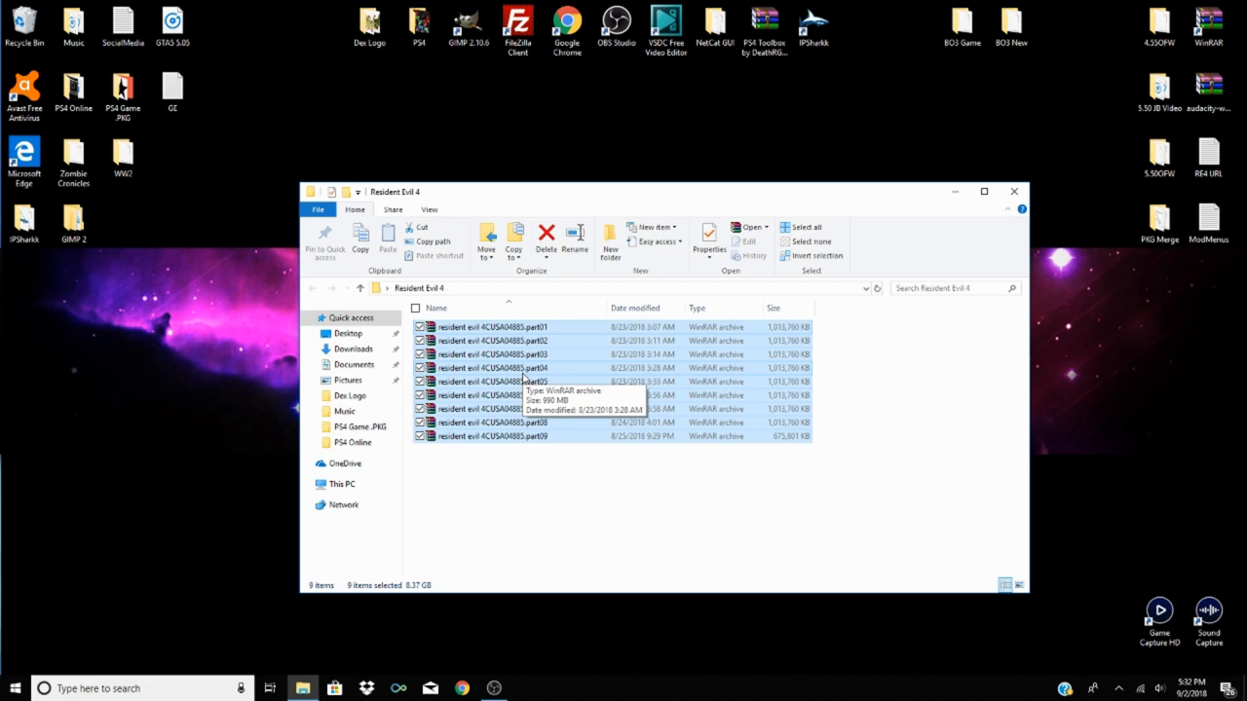
Minimize the folder window and create a desktop folder named RE4
{"action": "left_click", "coordinate": [1013, 191]}
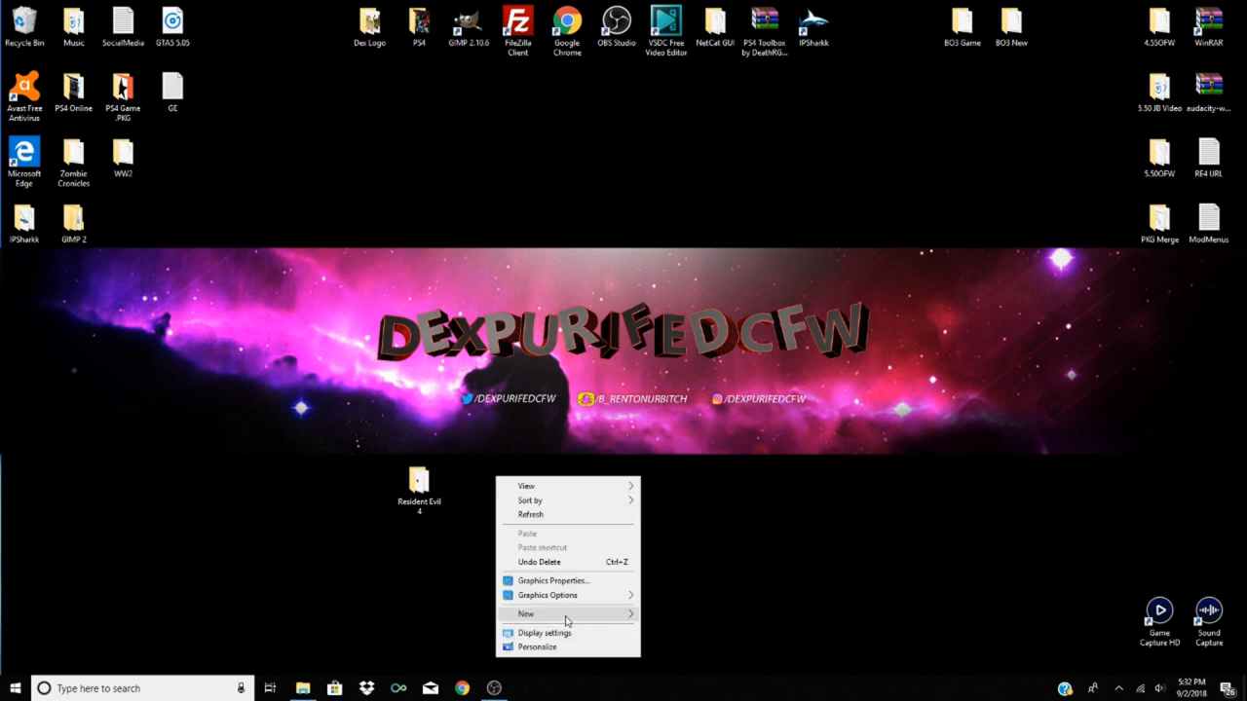
{"action": "left_click", "coordinate": [525, 614]}
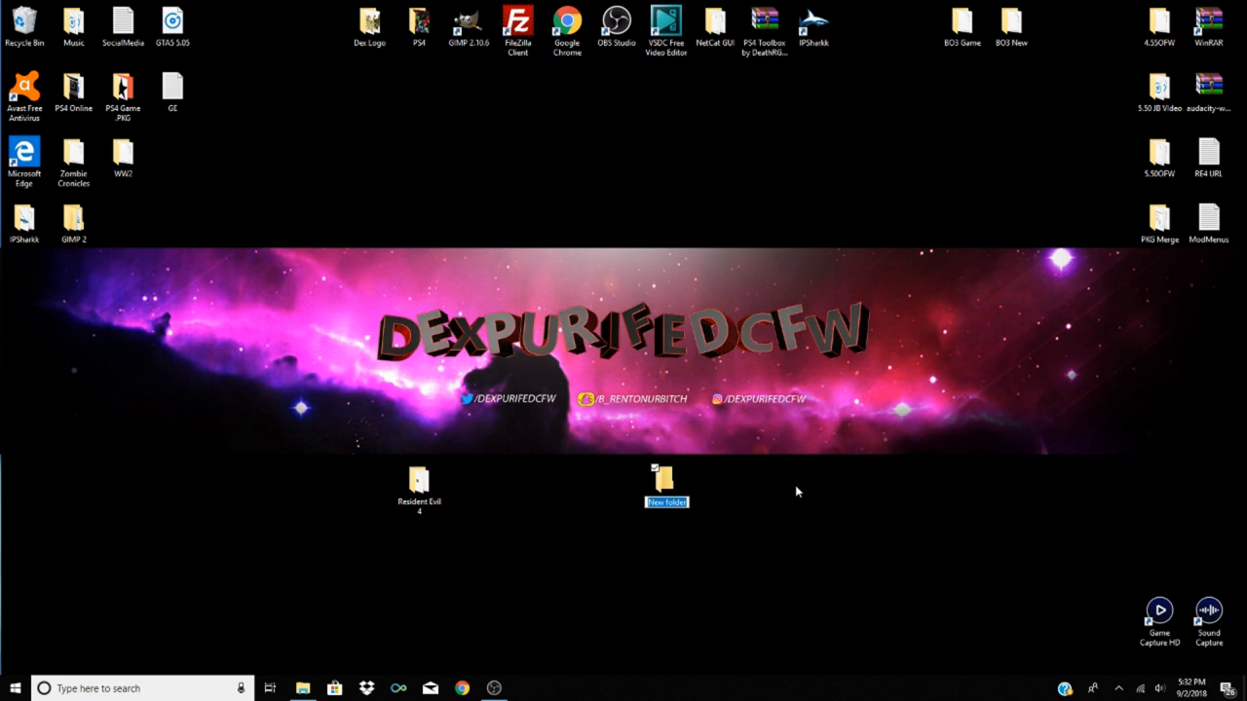
{"action": "type", "text": "RE-4"}
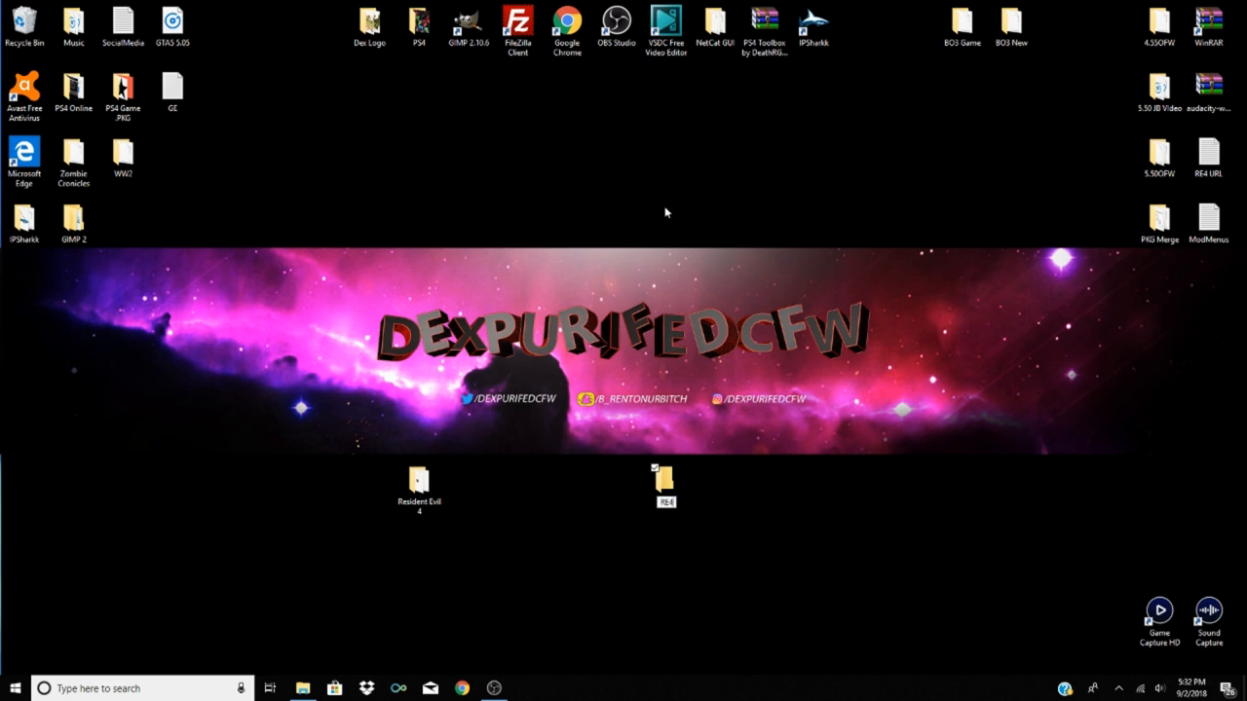
{"action": "left_click", "coordinate": [419, 482]}
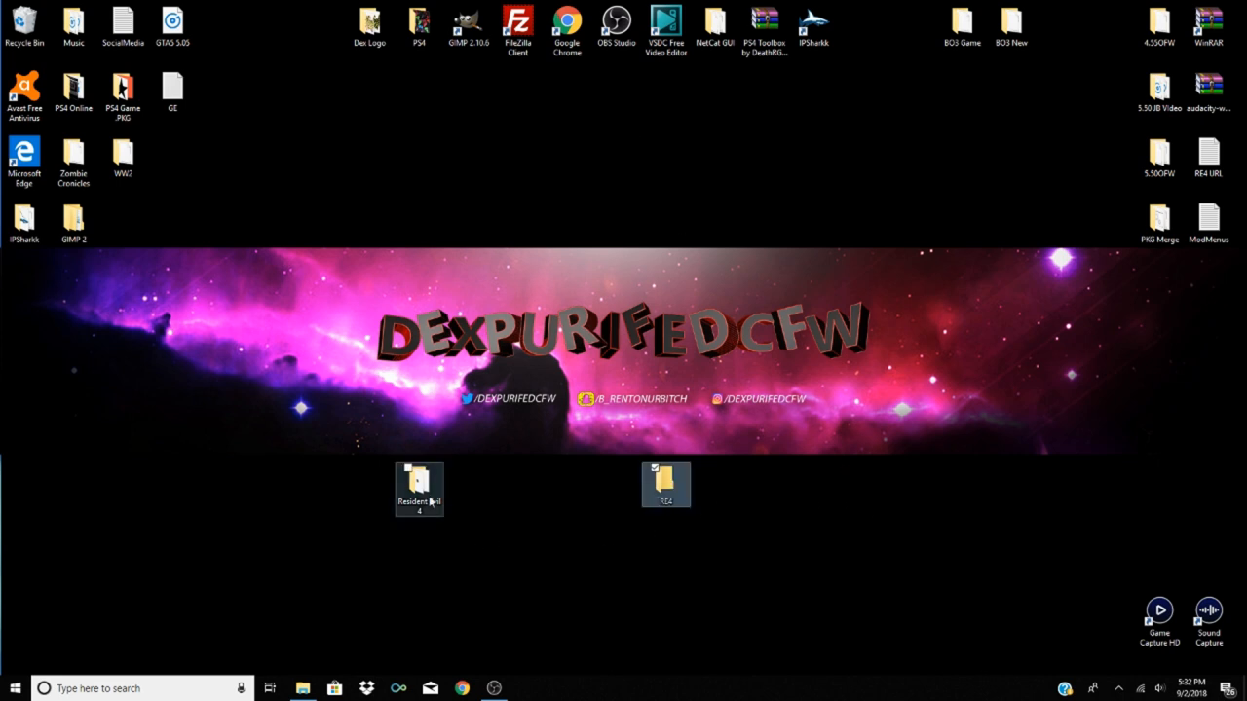
Reopen the Resident Evil 4 folder and choose Desktop > RE4 as the extraction destination
{"action": "double_click", "coordinate": [419, 484]}
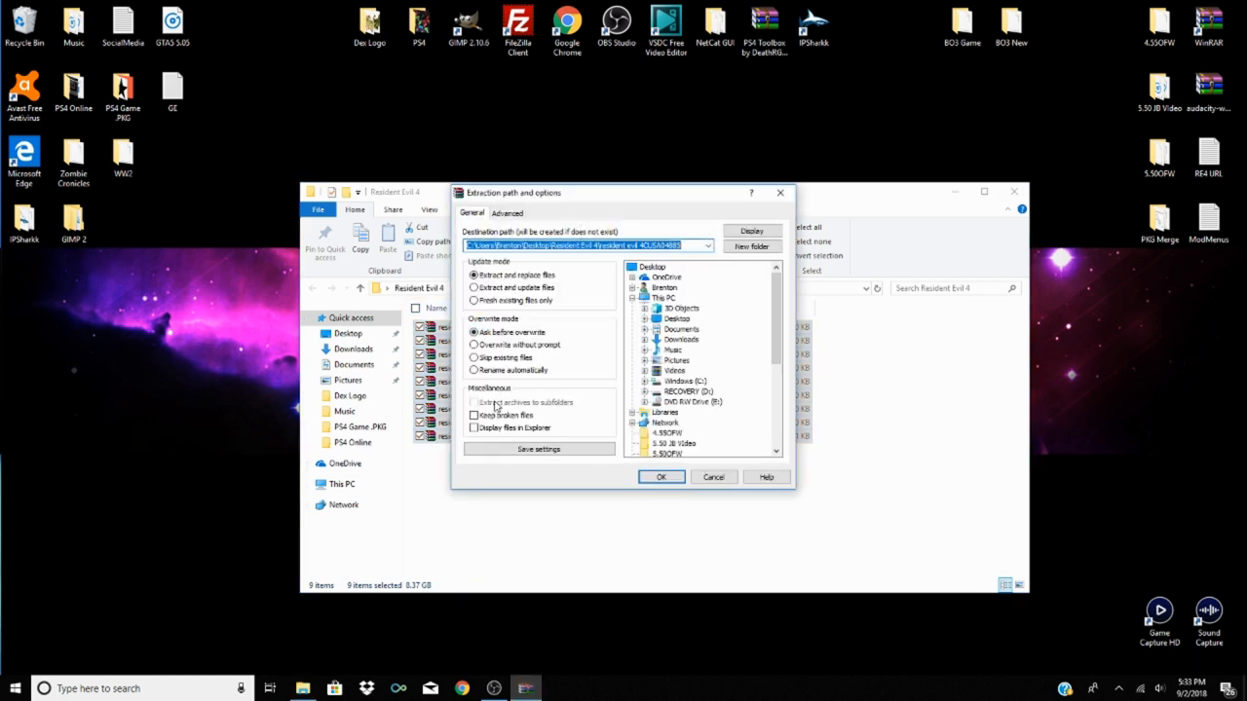
{"action": "mouse_move", "coordinate": [496, 447]}
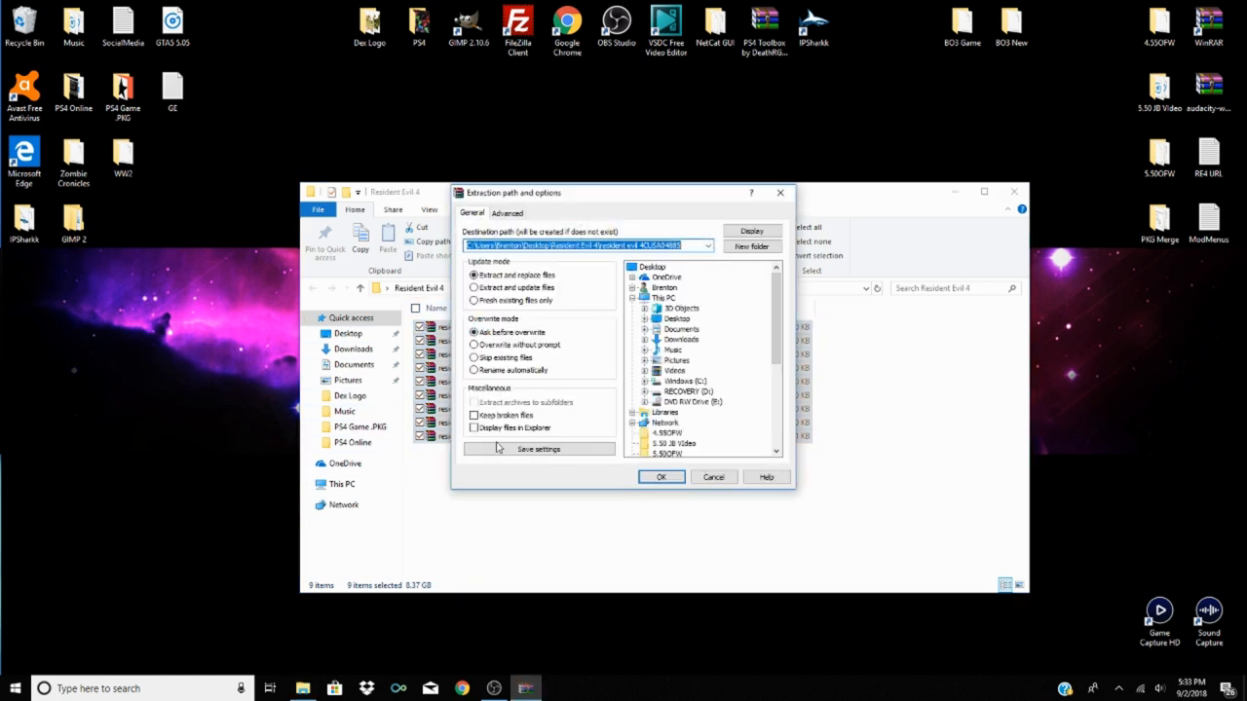
{"action": "mouse_move", "coordinate": [477, 531]}
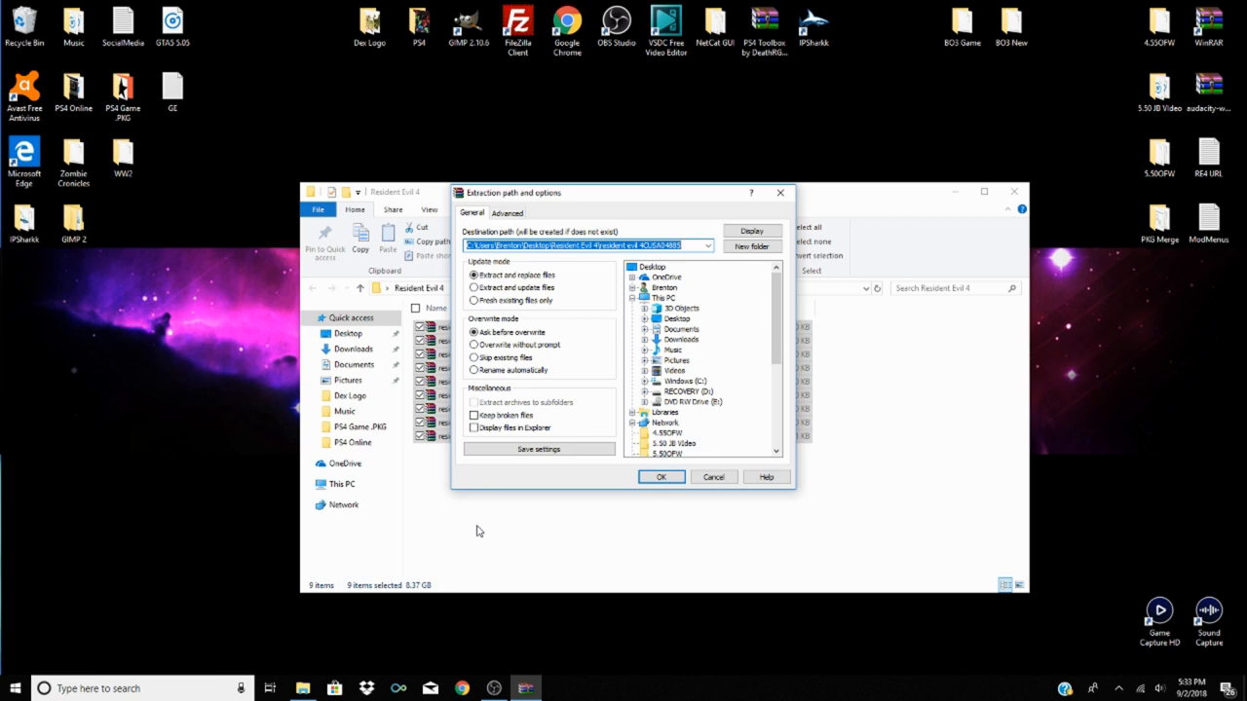
{"action": "left_click", "coordinate": [651, 267]}
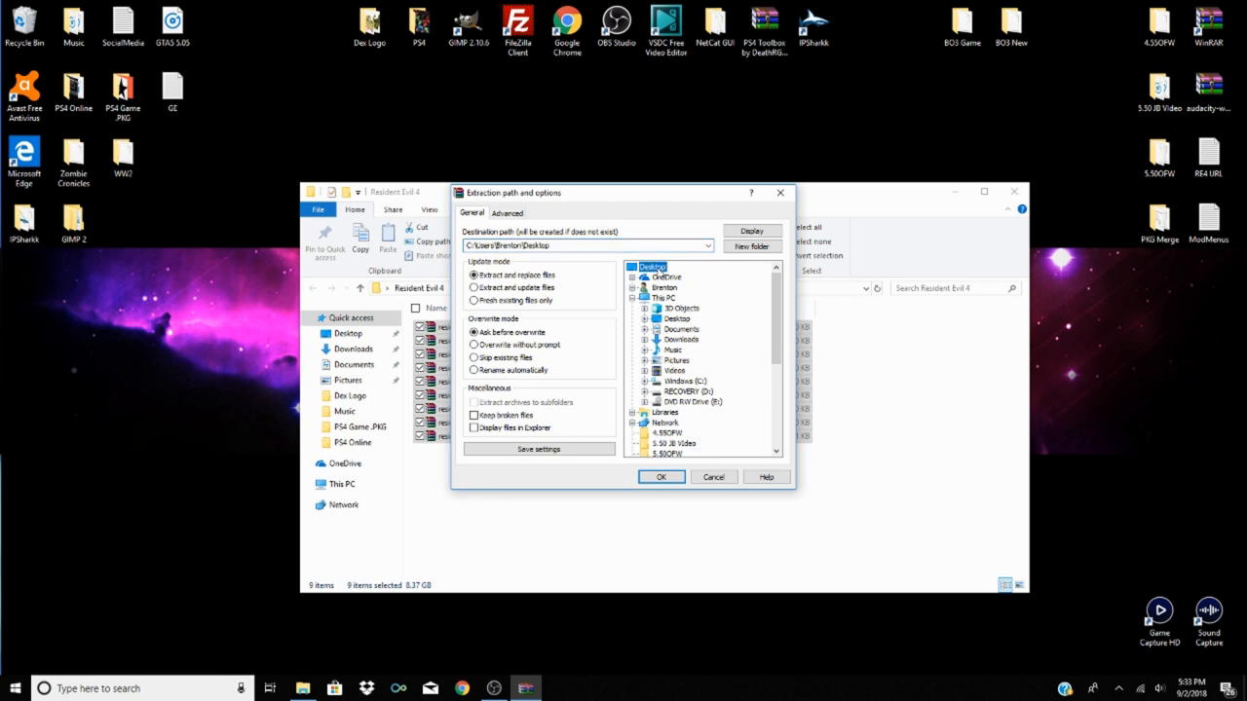
{"action": "scroll", "scroll_direction": "down", "scroll_amount": 3}
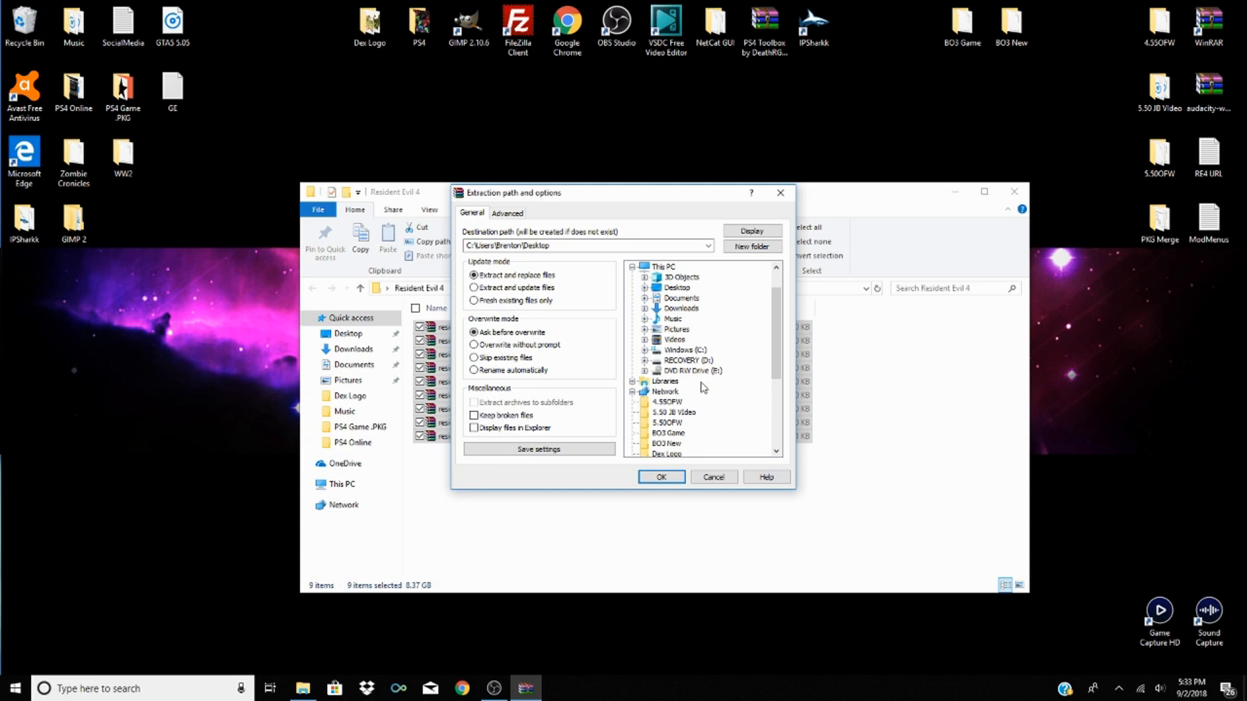
{"action": "scroll", "scroll_direction": "down", "scroll_amount": 3}
{"action": "type", "text": "RE4"}
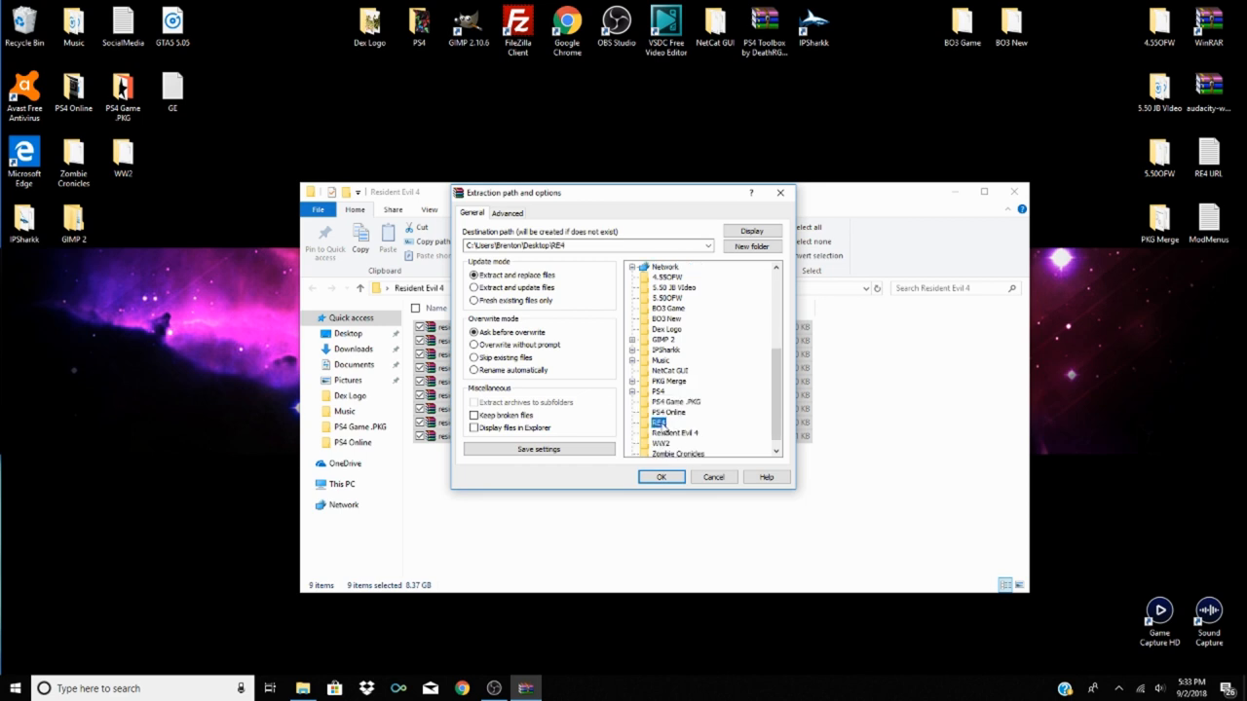
{"action": "left_click", "coordinate": [662, 477]}
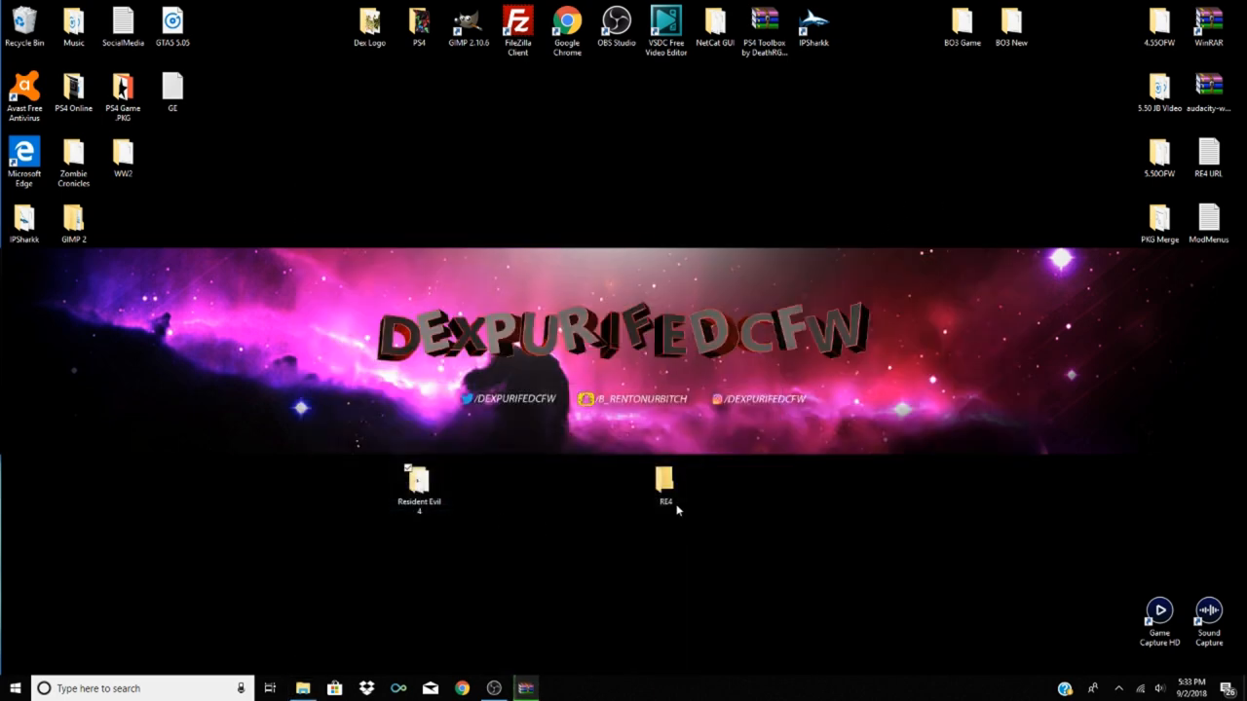
Select the RE4 folder icon on the desktop
{"action": "left_click", "coordinate": [666, 483]}
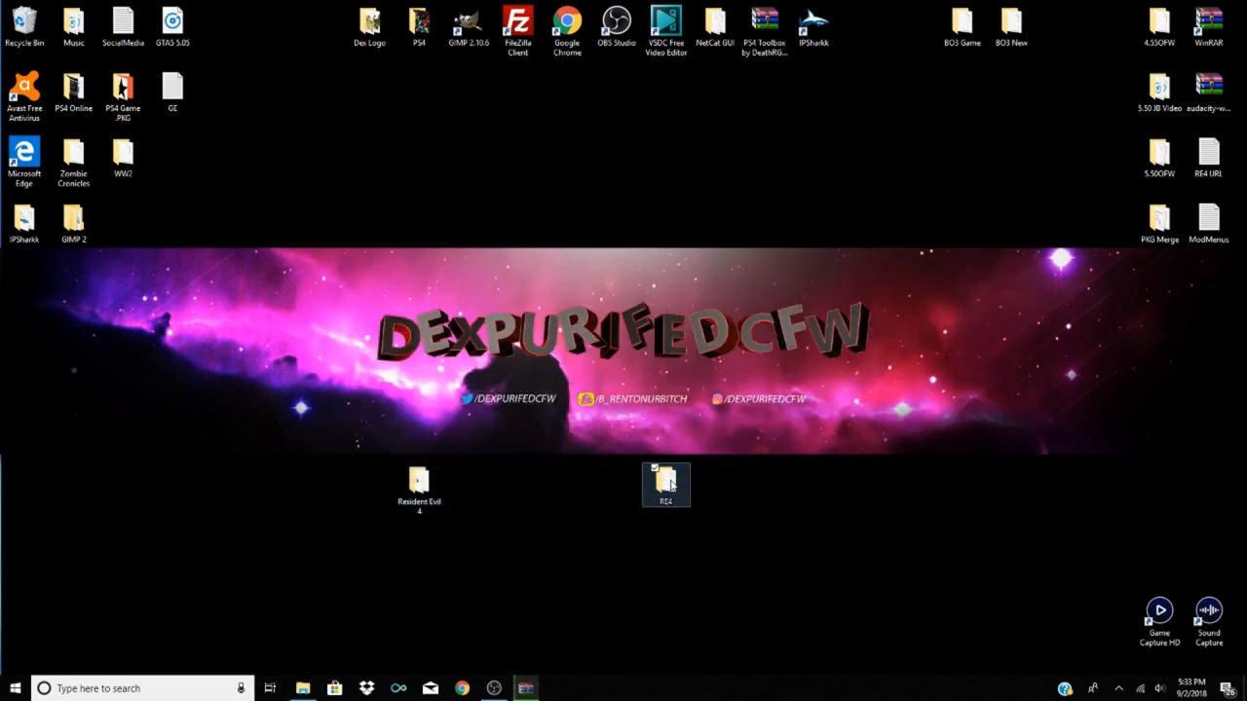
{"action": "double_click", "coordinate": [666, 485]}
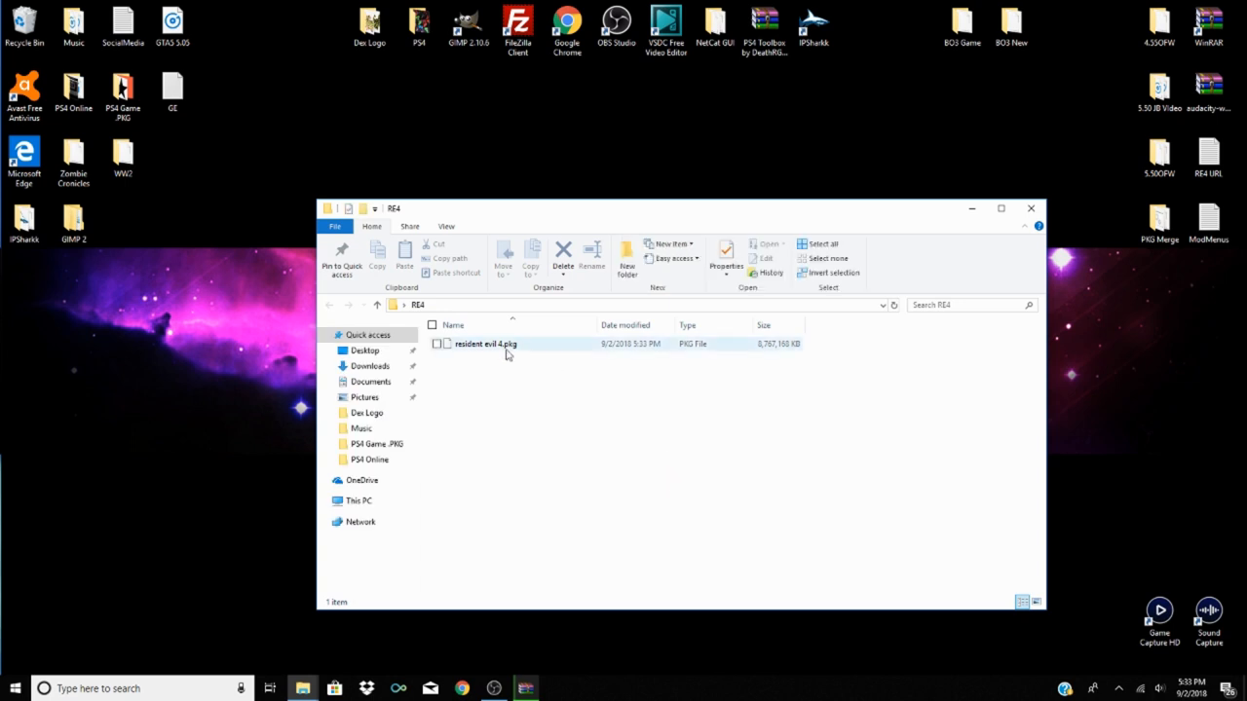
{"action": "mouse_move", "coordinate": [501, 348]}
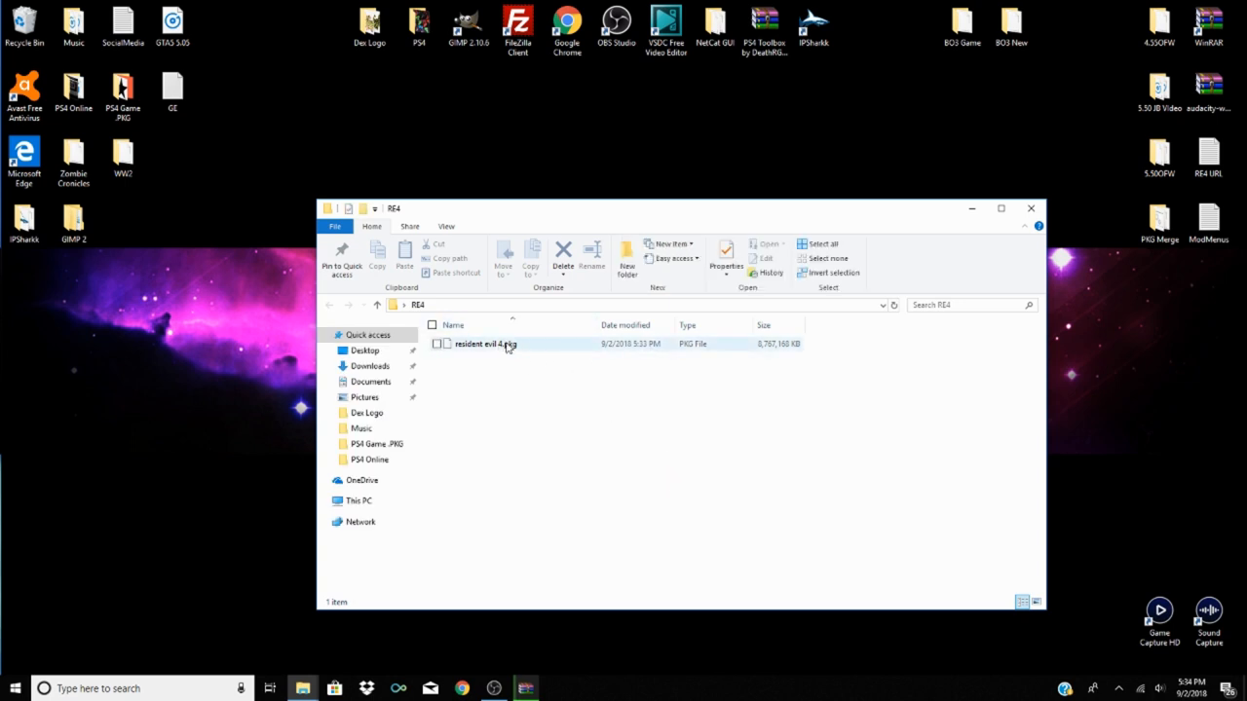
{"action": "mouse_move", "coordinate": [483, 344]}
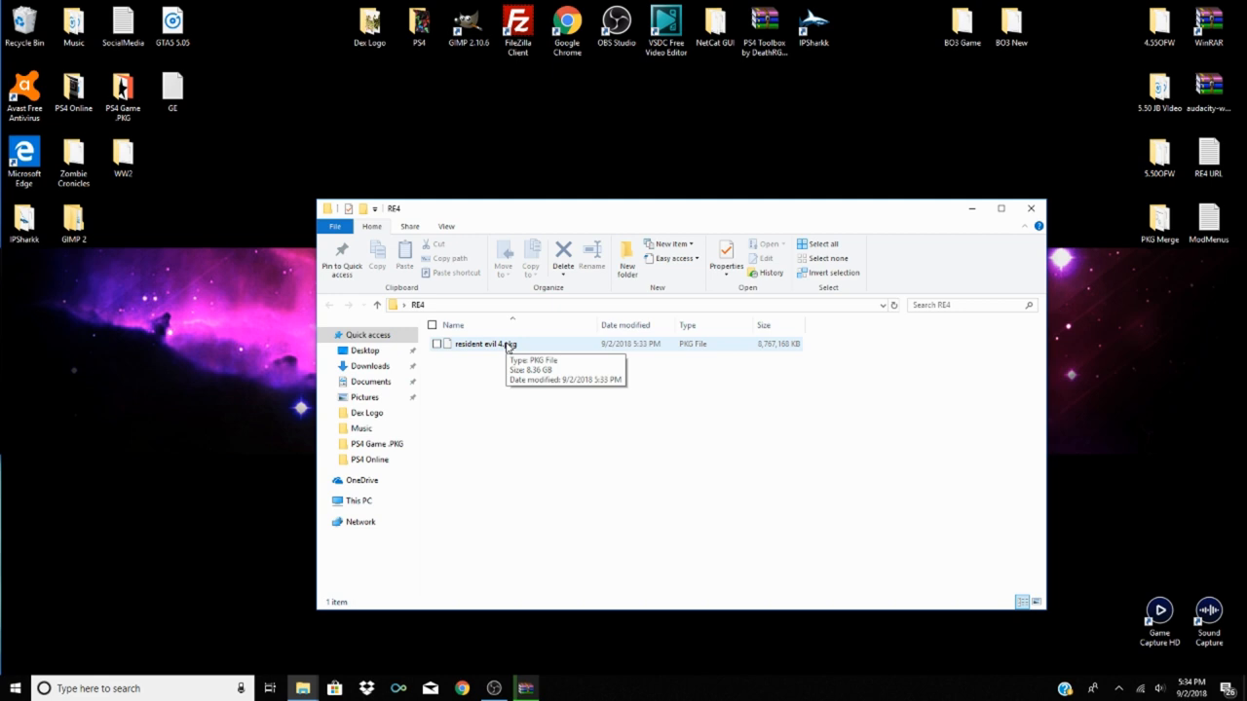
{"action": "mouse_move", "coordinate": [544, 568]}
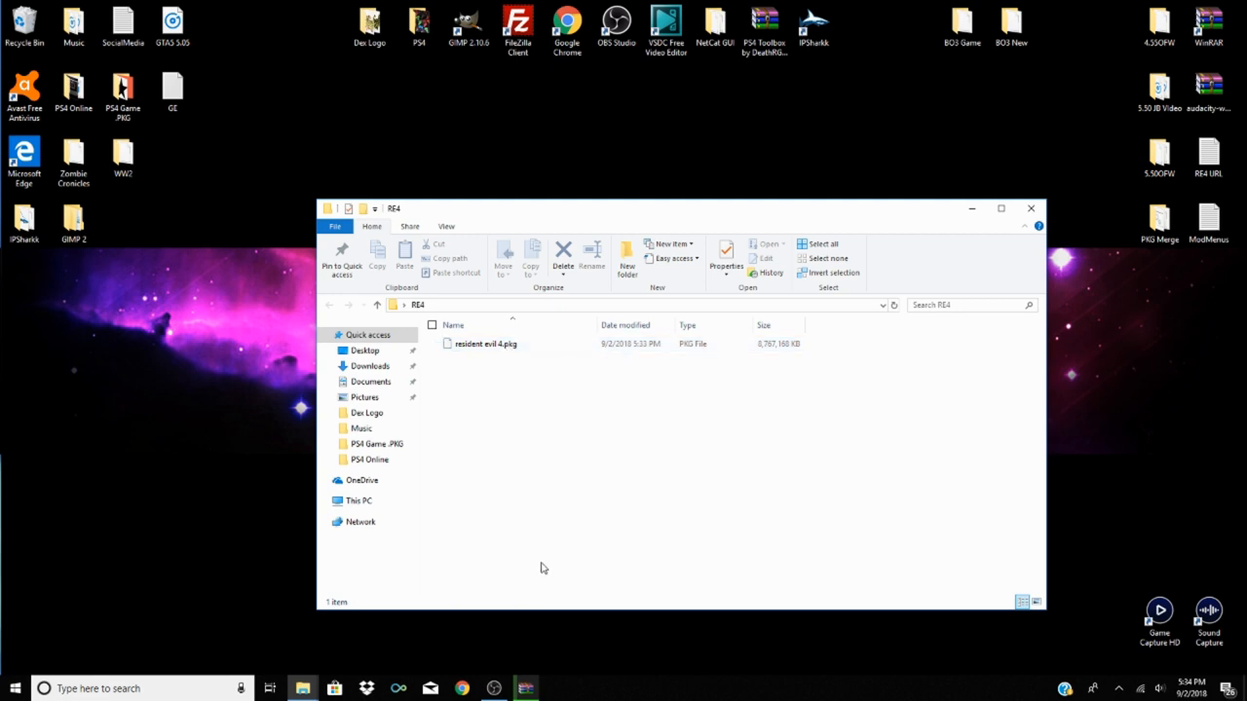
{"action": "mouse_move", "coordinate": [922, 216]}
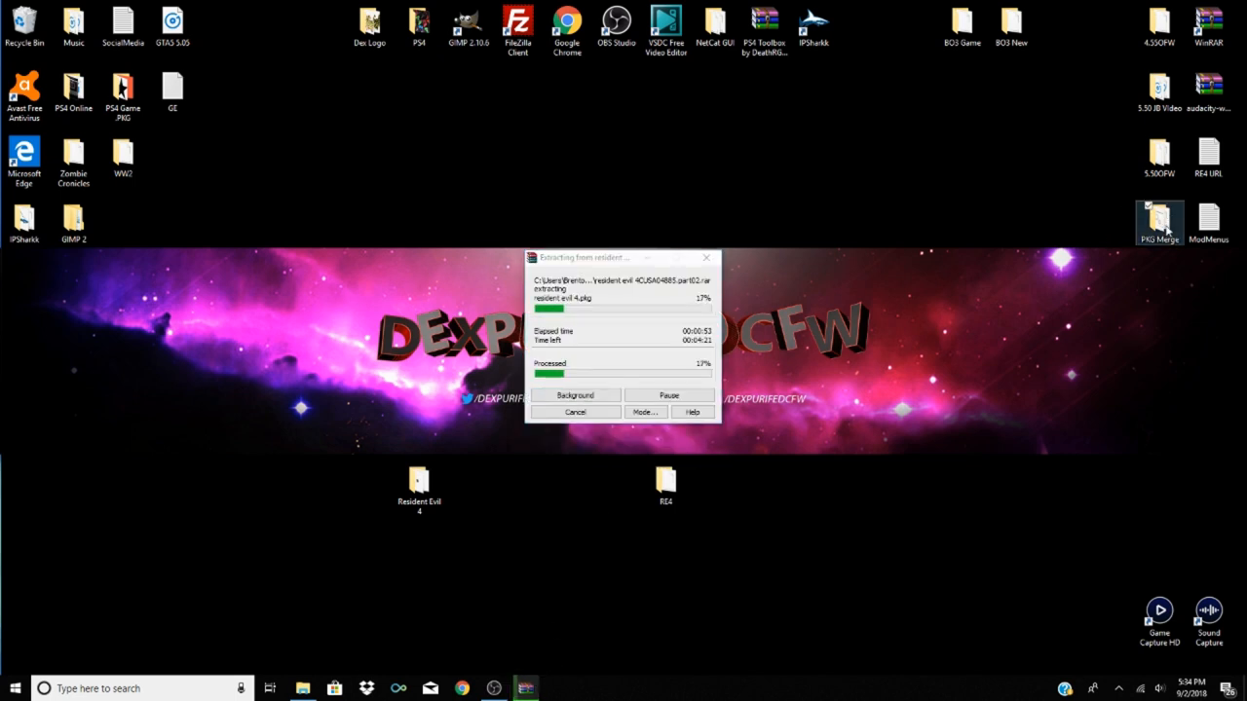
{"action": "double_click", "coordinate": [1159, 219]}
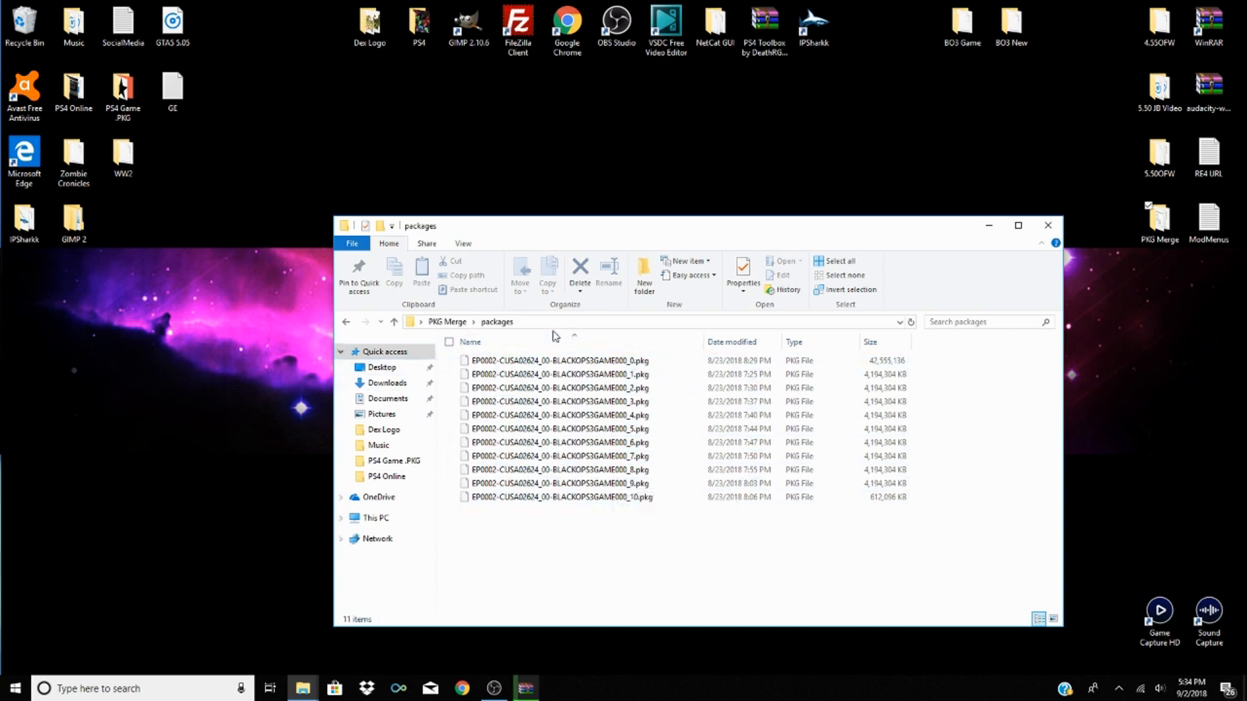
{"action": "mouse_move", "coordinate": [242, 407]}
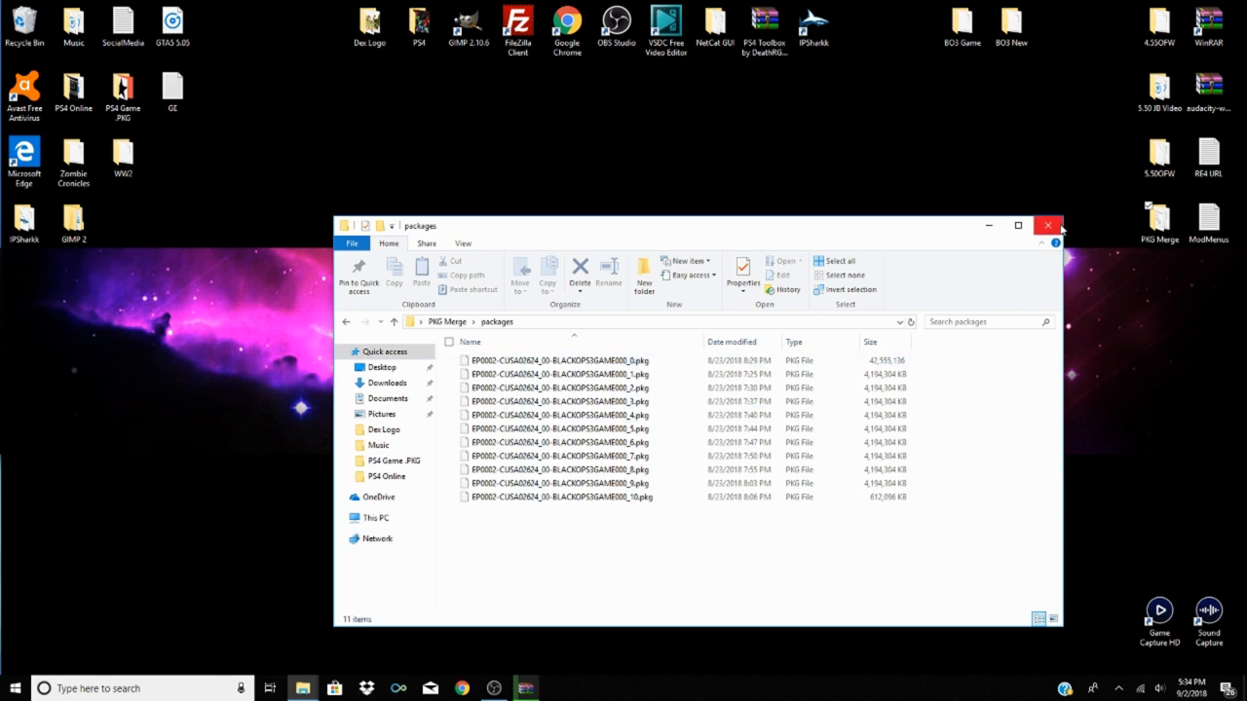
{"action": "left_click", "coordinate": [1048, 225]}
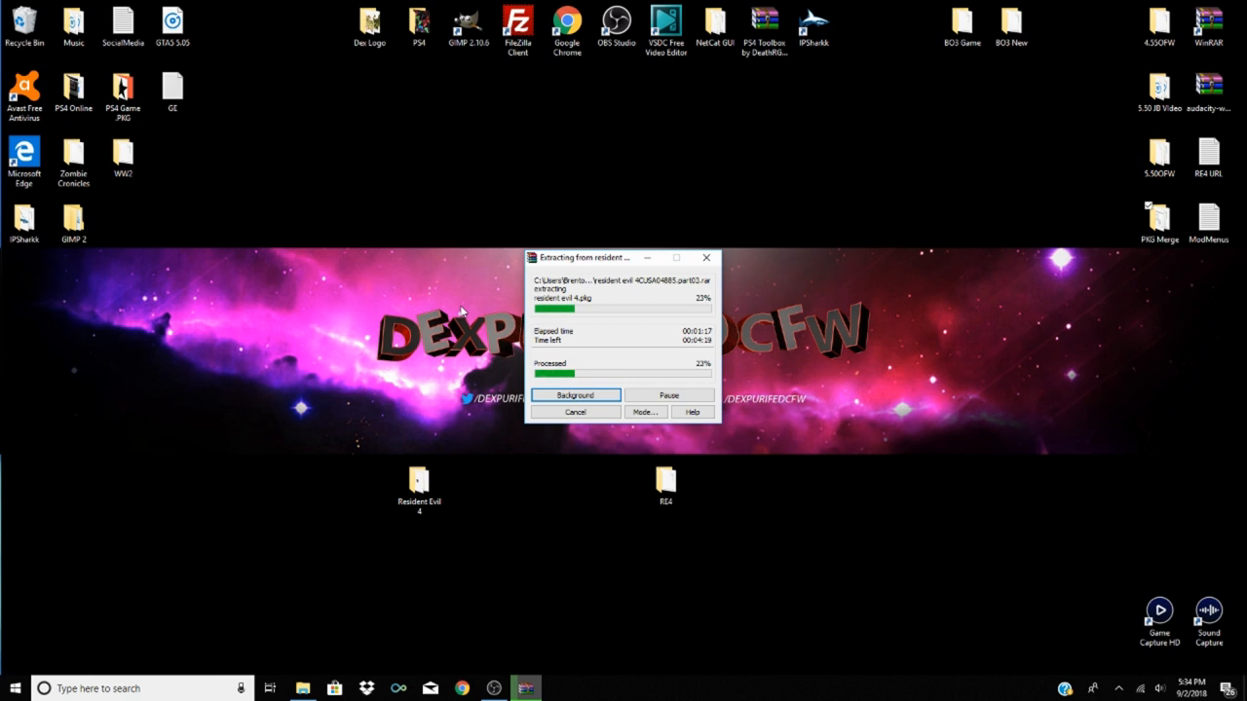
{"action": "mouse_move", "coordinate": [745, 310]}
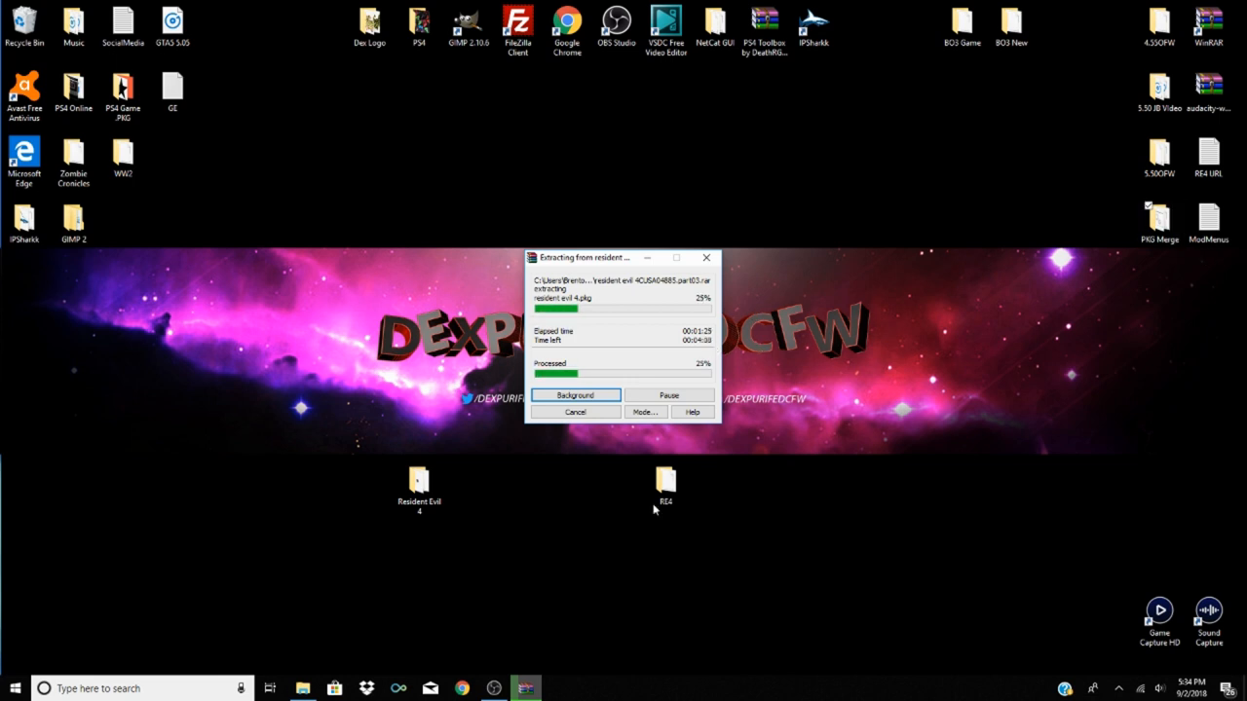
{"action": "mouse_move", "coordinate": [858, 356]}
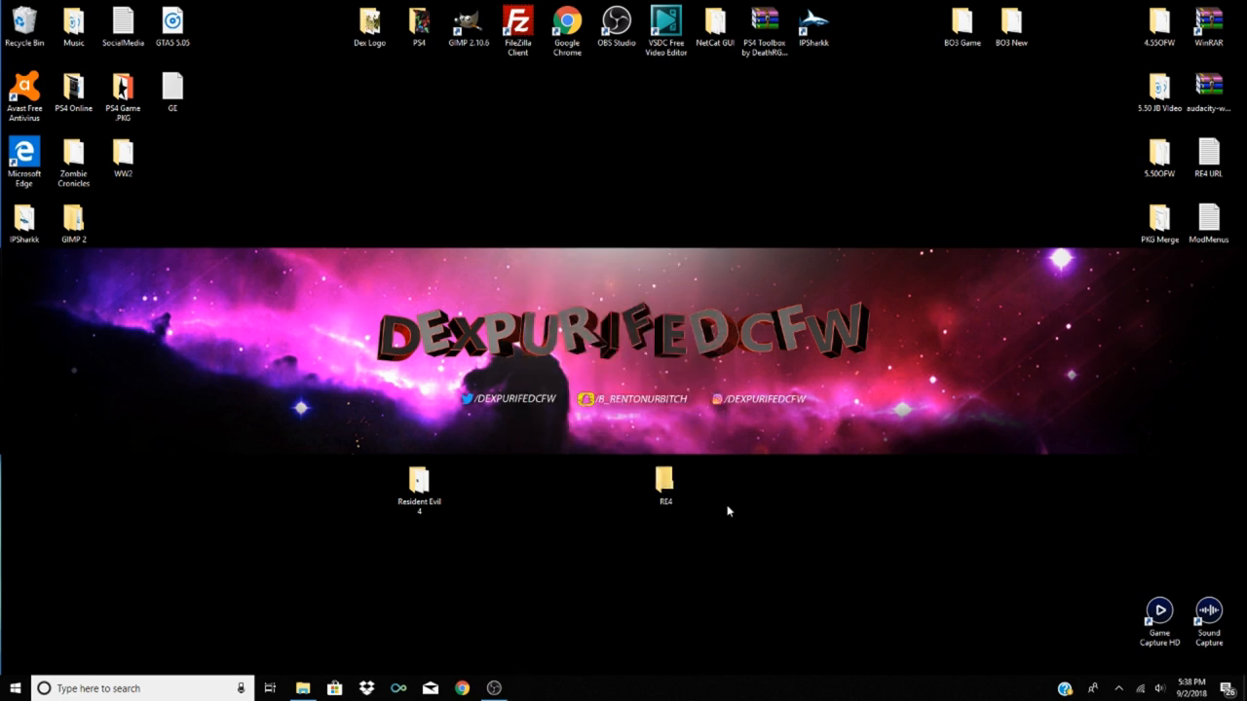
Open the RE4 desktop folder to check the extracted resident evil 4.pkg
{"action": "left_click", "coordinate": [666, 479]}
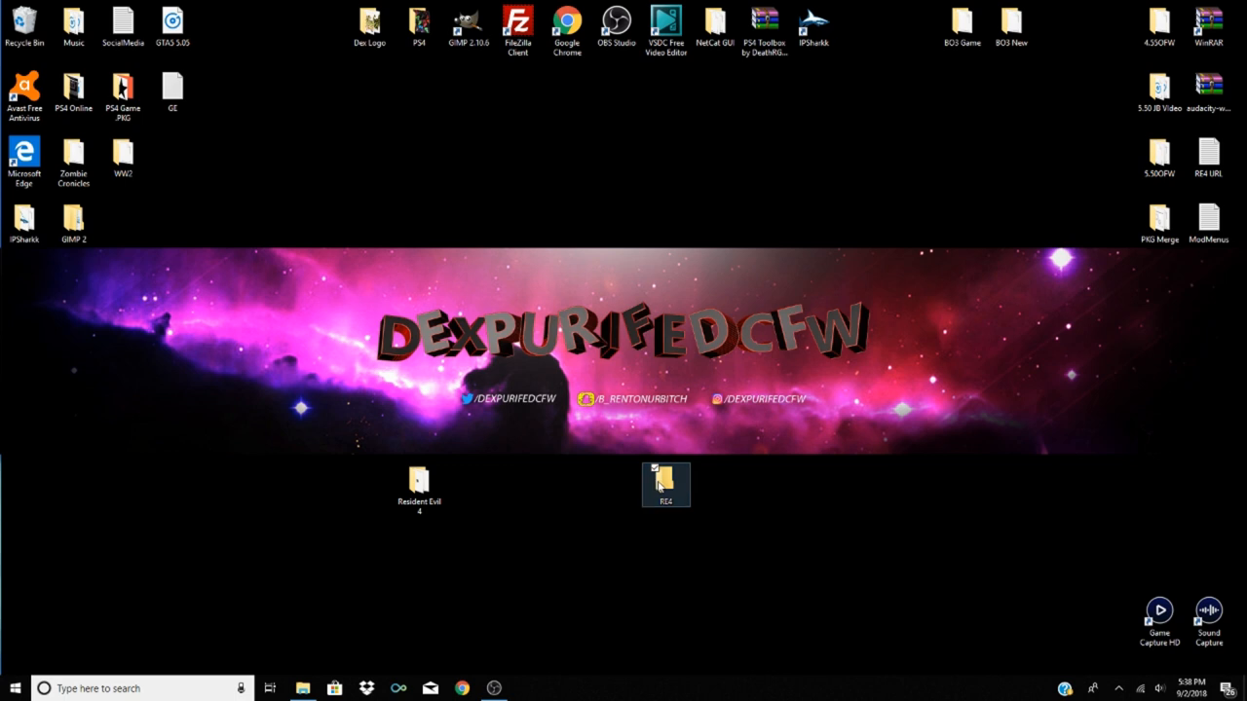
{"action": "double_click", "coordinate": [665, 484]}
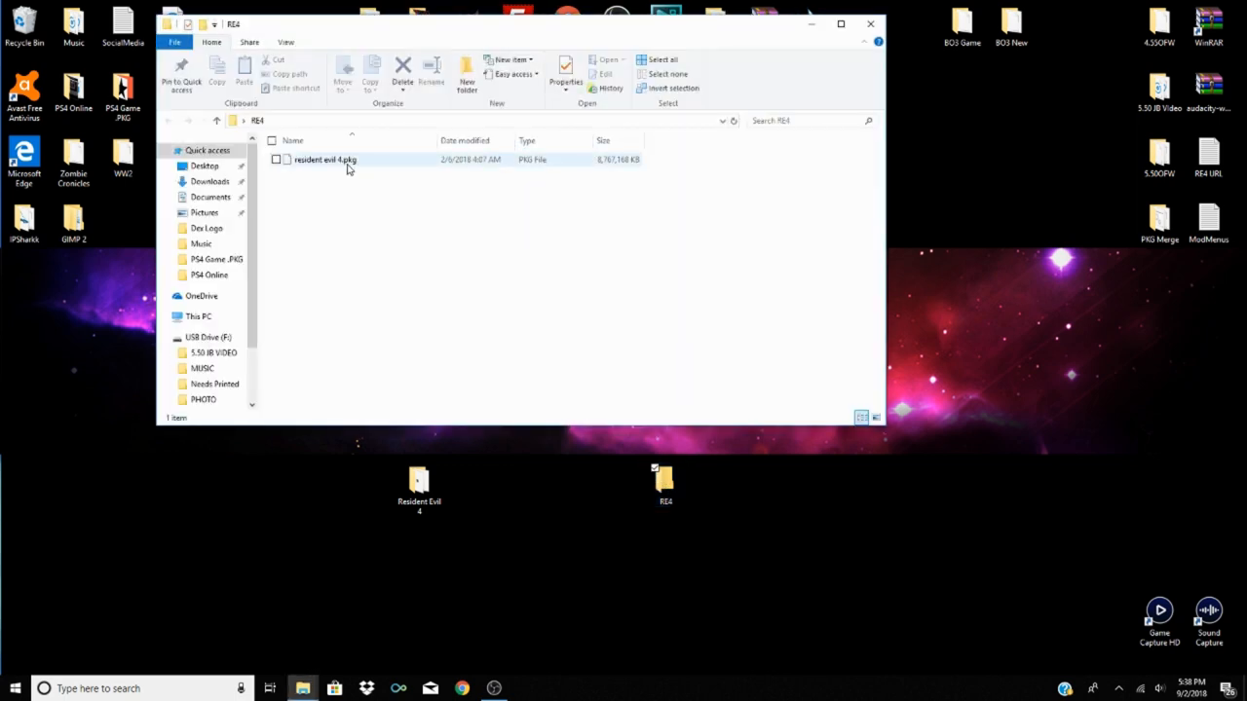
{"action": "mouse_move", "coordinate": [346, 161]}
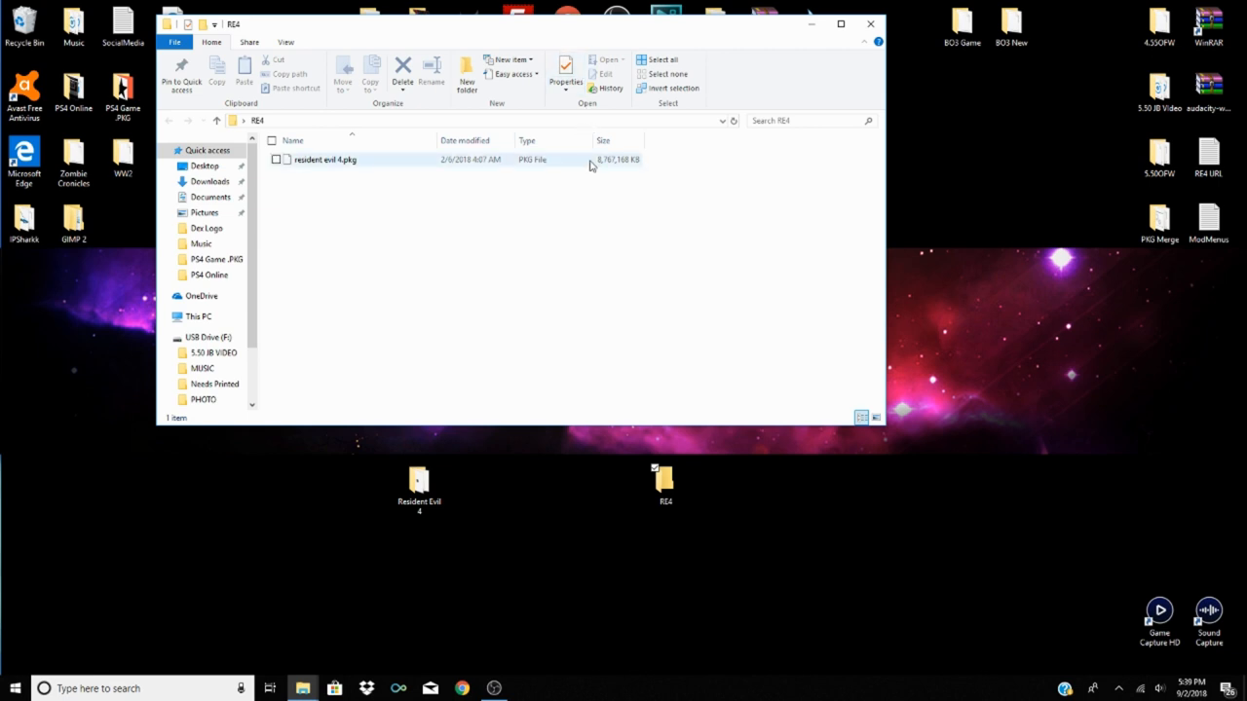
{"action": "mouse_move", "coordinate": [601, 160]}
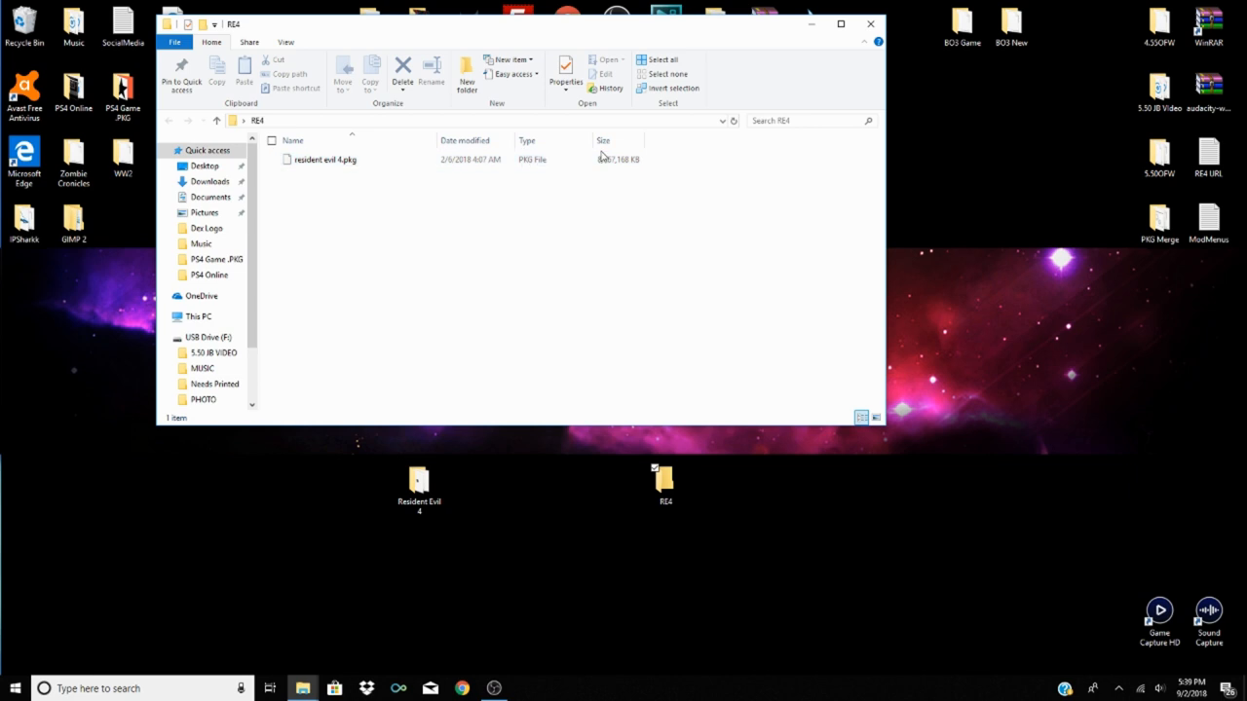
{"action": "mouse_move", "coordinate": [1099, 210]}
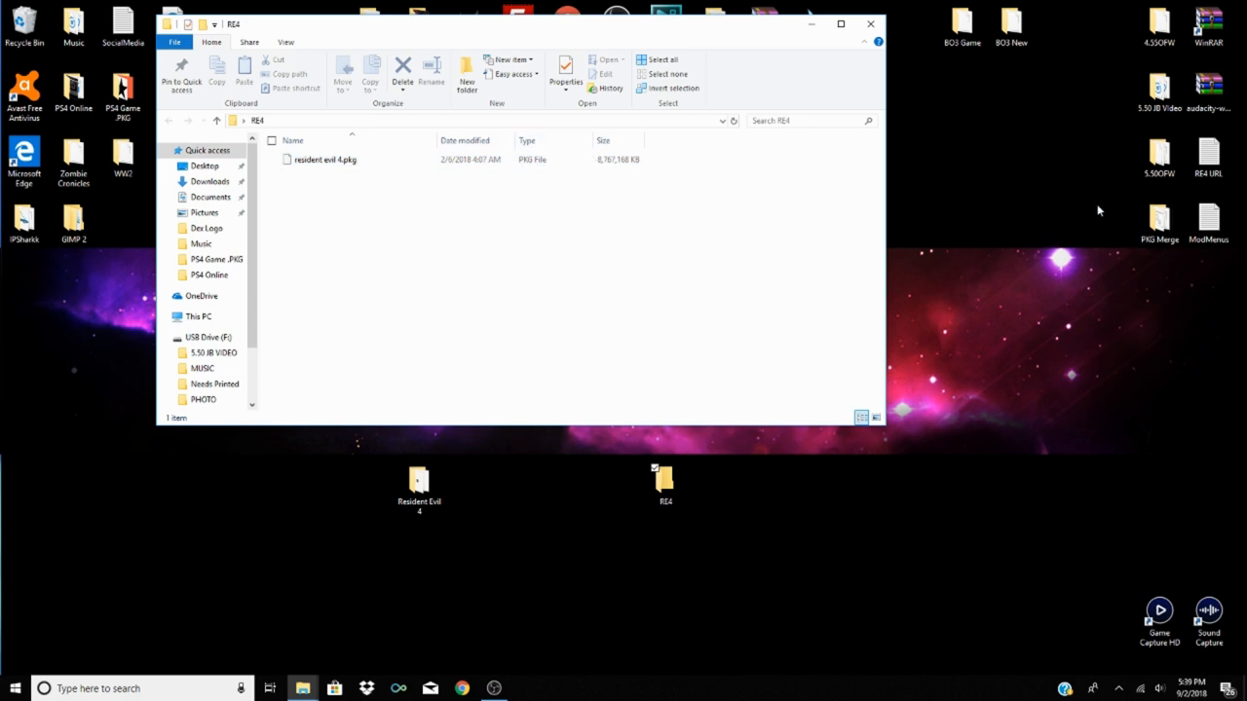
{"action": "mouse_move", "coordinate": [870, 23]}
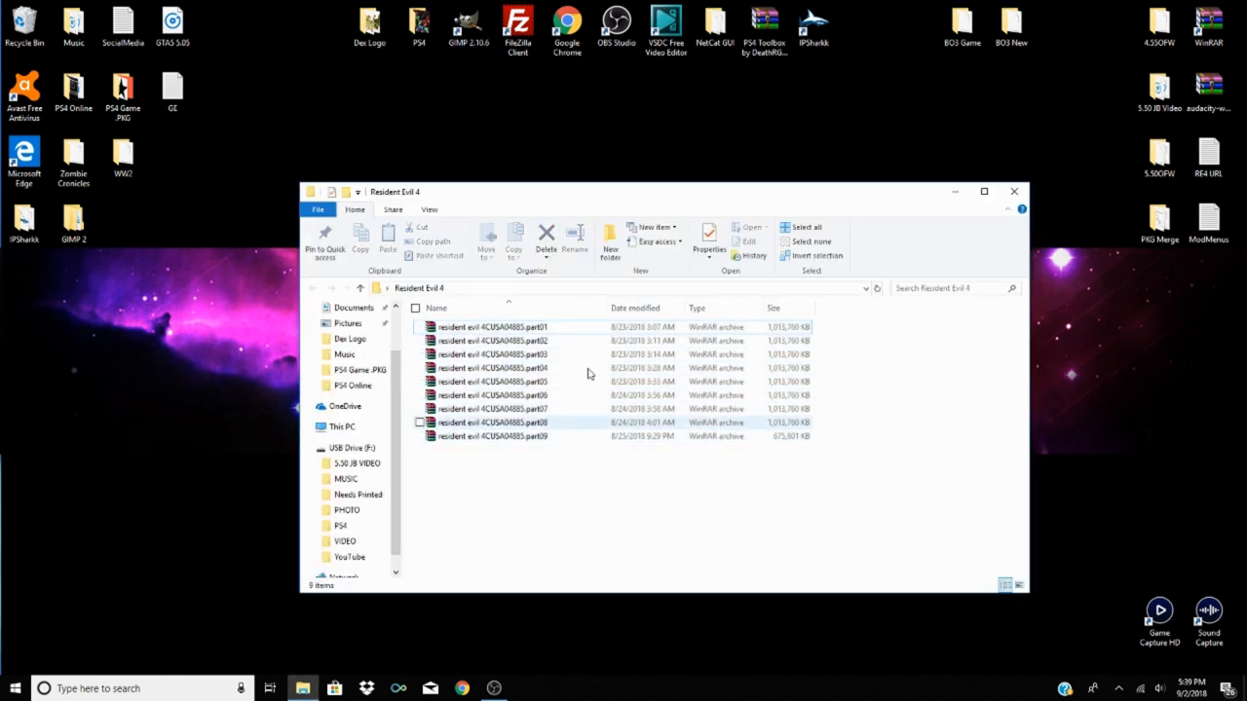
Close the Resident Evil 4 archive-parts window
{"action": "left_click", "coordinate": [555, 561]}
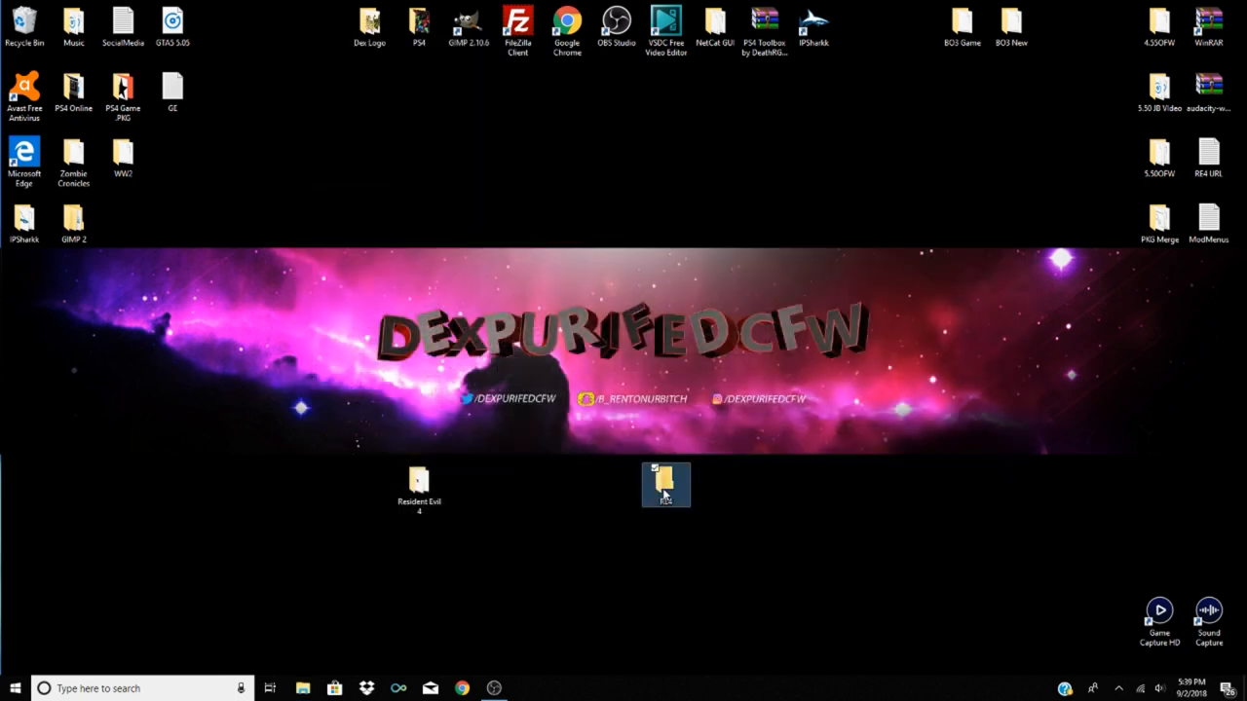
Open the RE4 folder again to view resident evil 4.pkg
{"action": "double_click", "coordinate": [666, 482]}
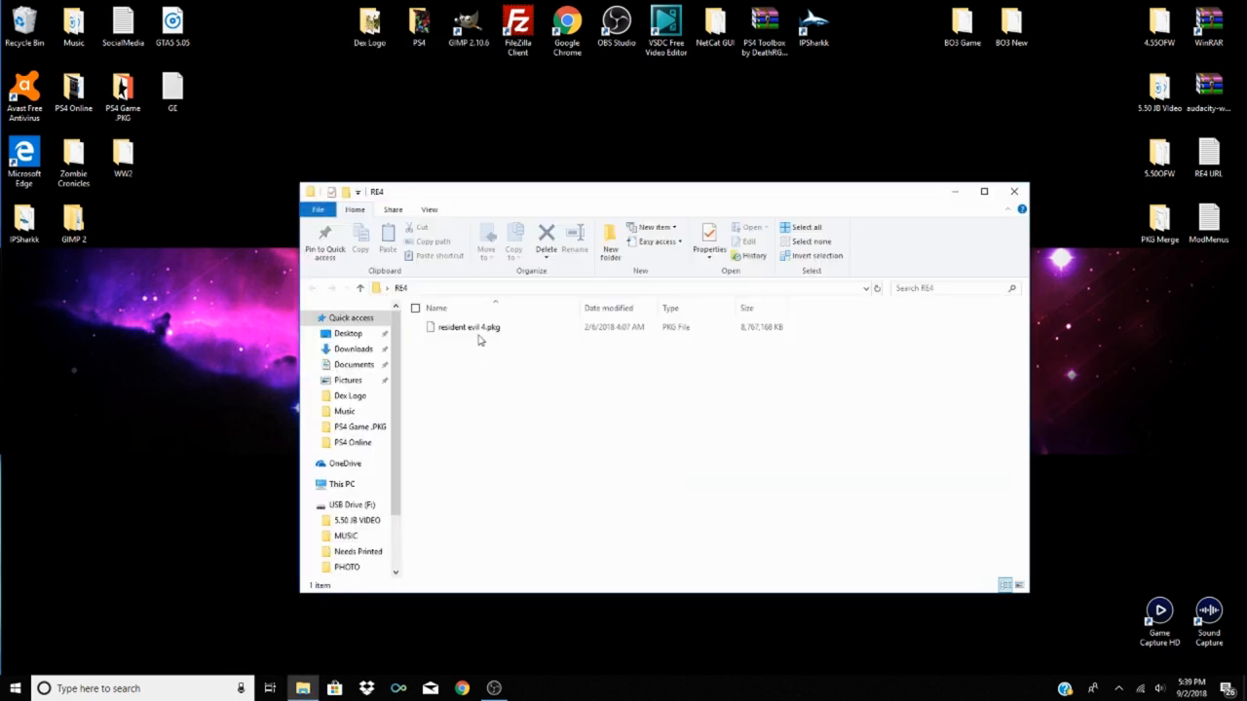
{"action": "mouse_move", "coordinate": [477, 328]}
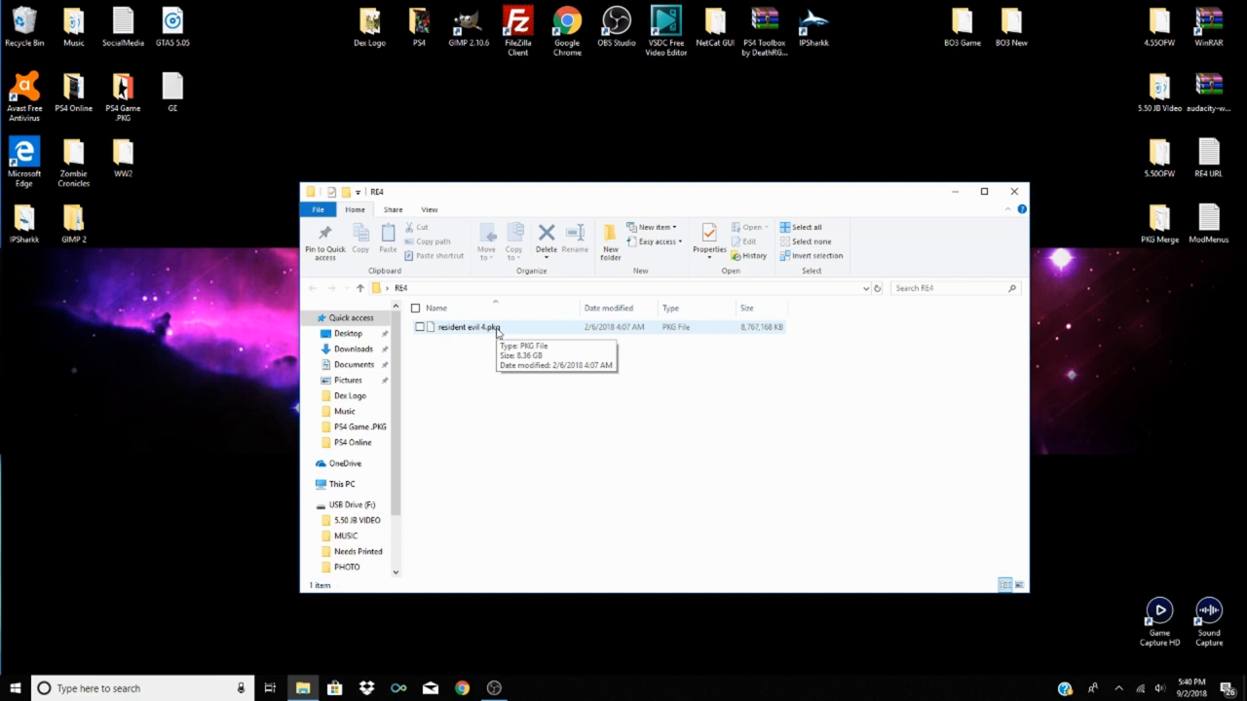
{"action": "mouse_move", "coordinate": [496, 332]}
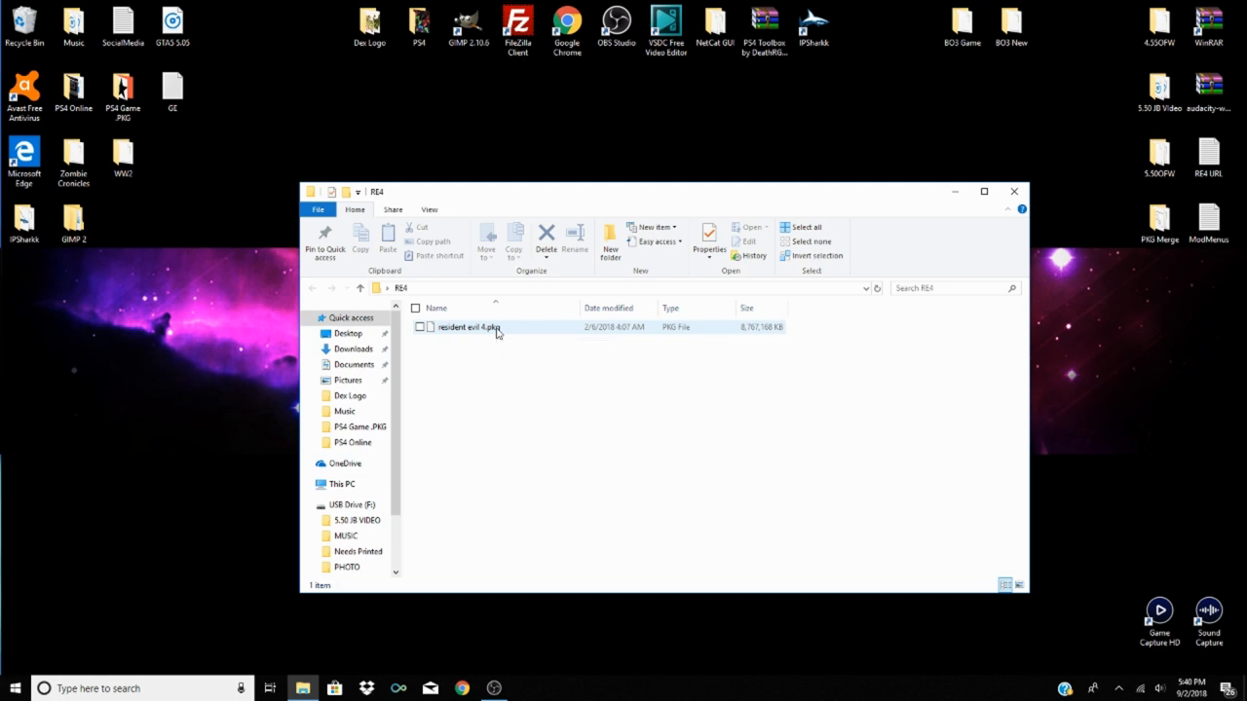